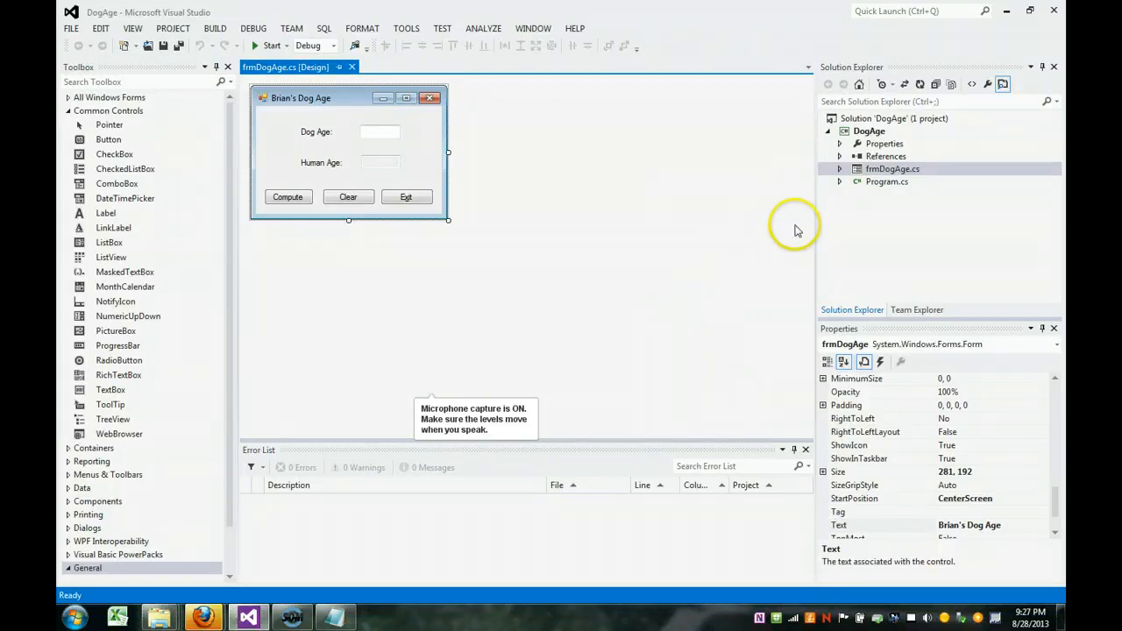
pyautogui.moveTo(904, 126)
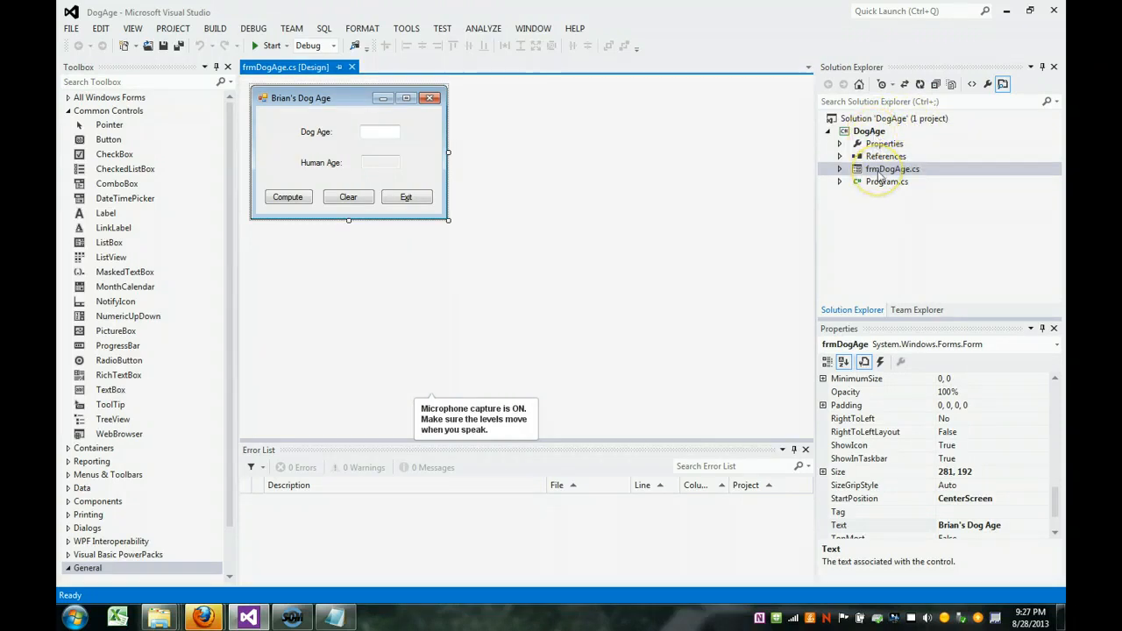
# Review the form's file actions and keep the form's start position centred on screen.
pyautogui.rightClick(890, 168)
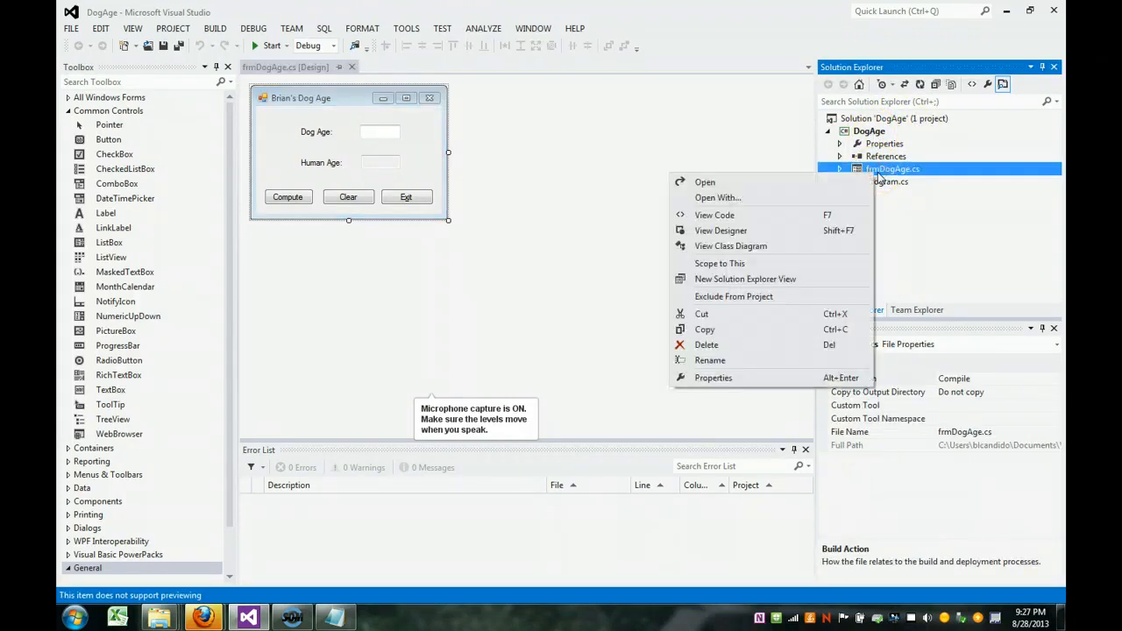
pyautogui.click(894, 168)
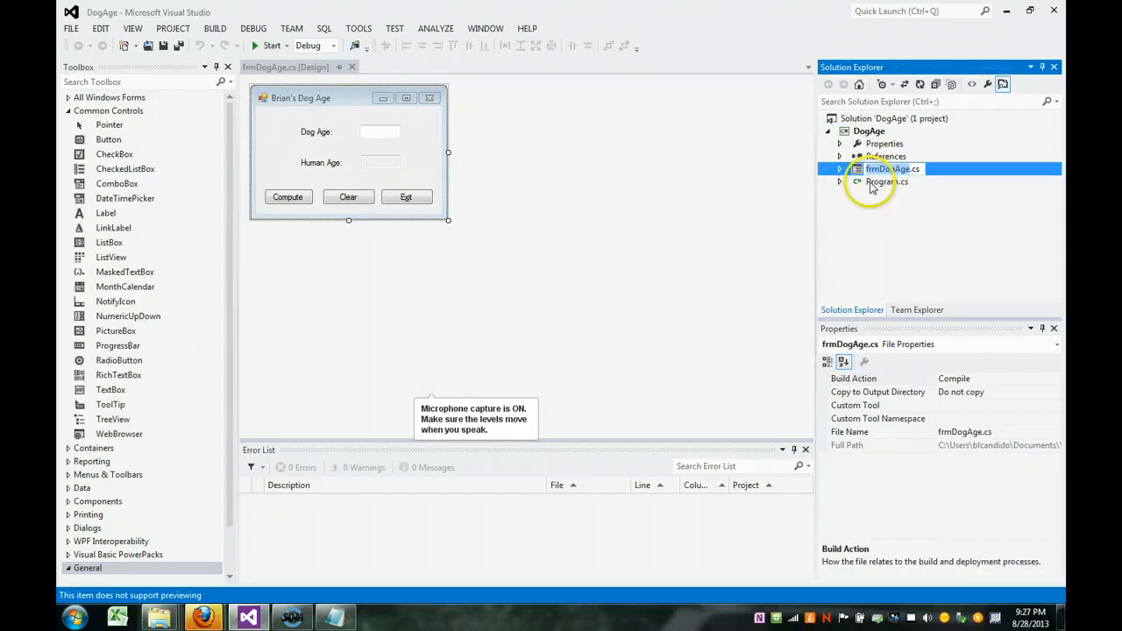
pyautogui.moveTo(915, 181)
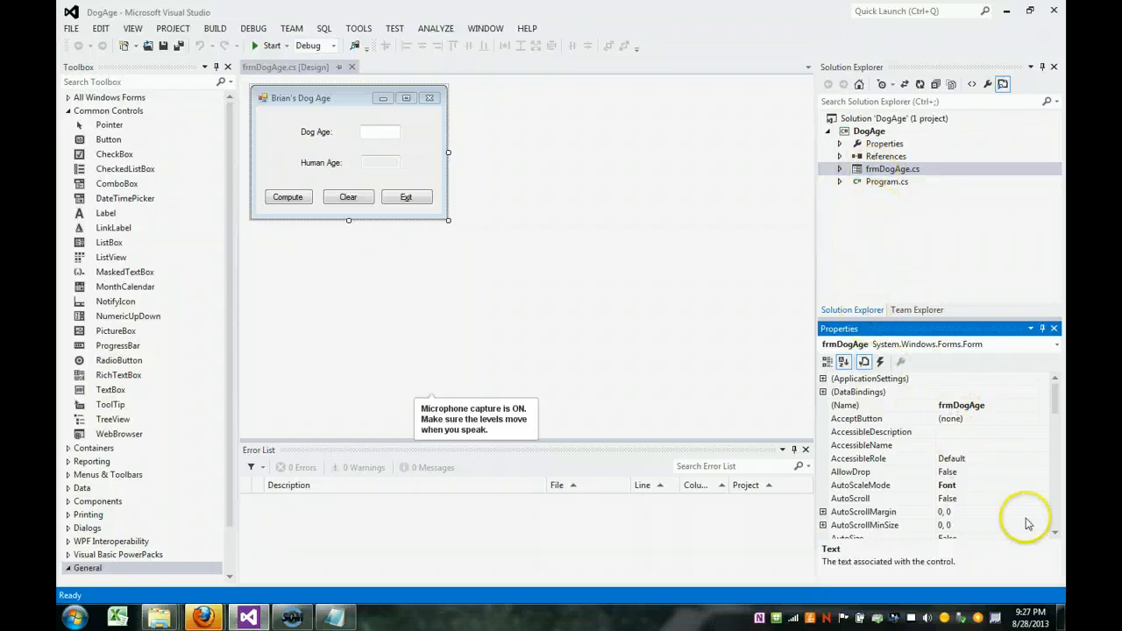
pyautogui.scroll(-3)
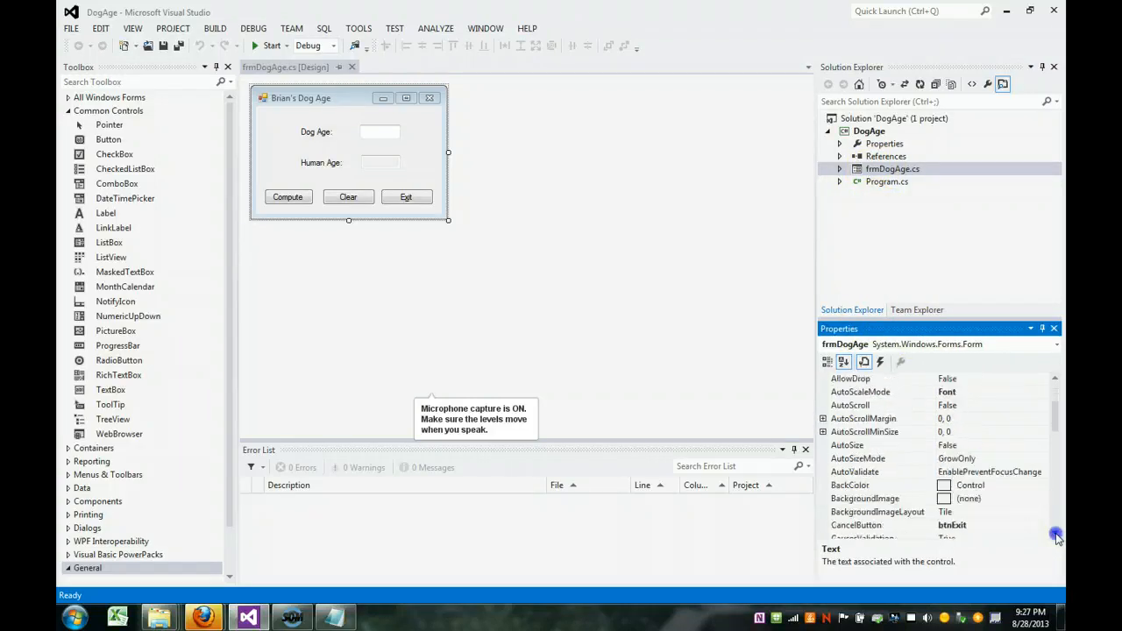
pyautogui.scroll(-3)
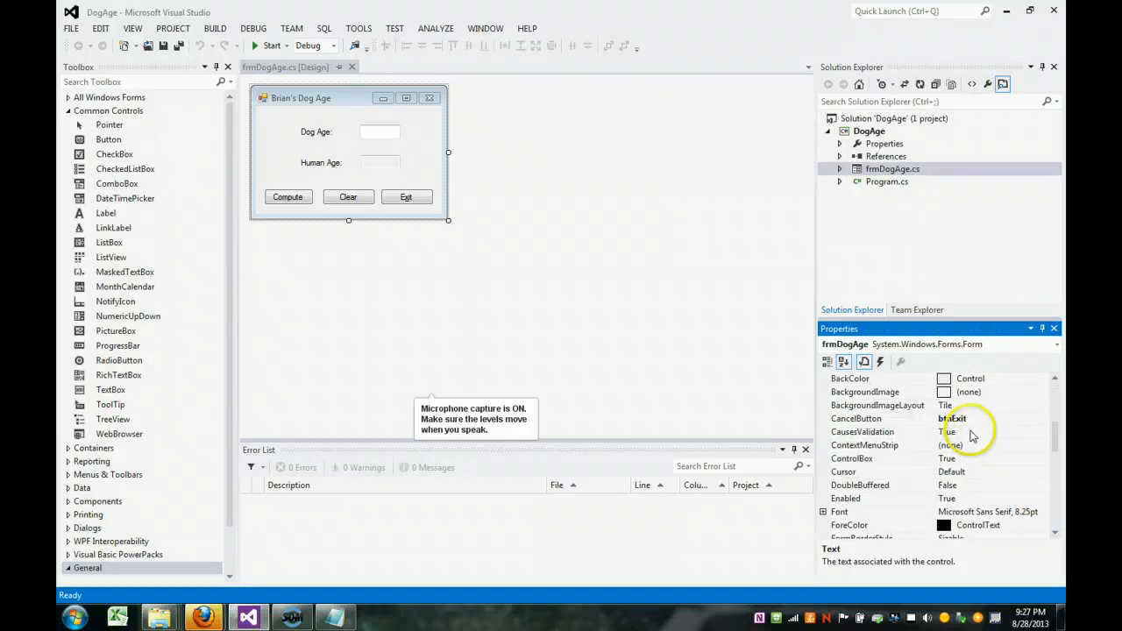
pyautogui.moveTo(645, 342)
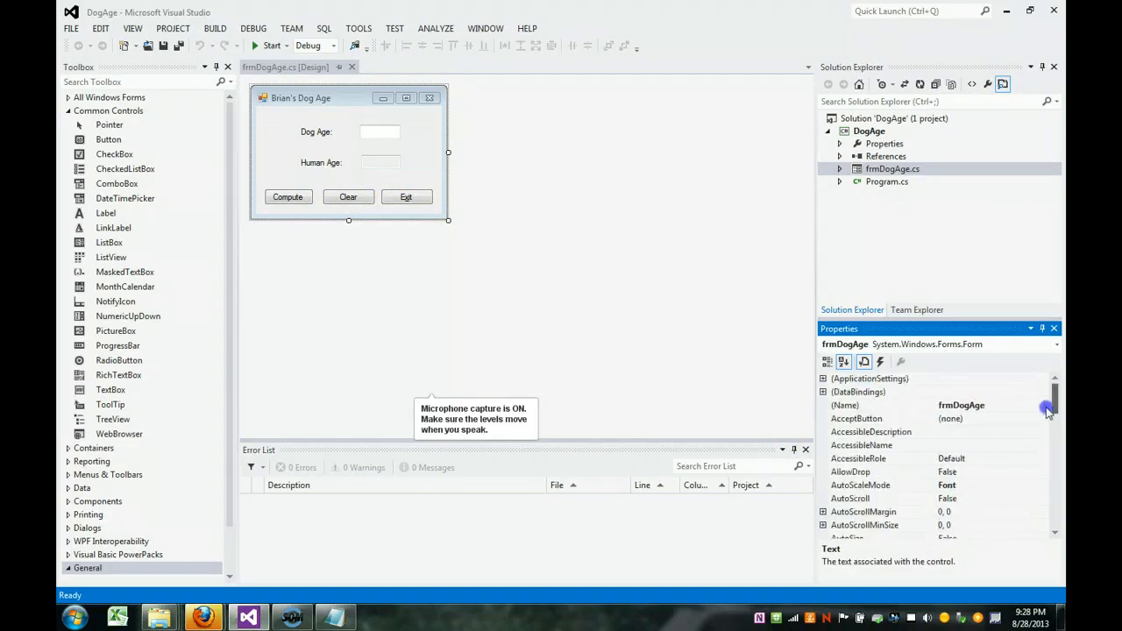
pyautogui.scroll(-3)
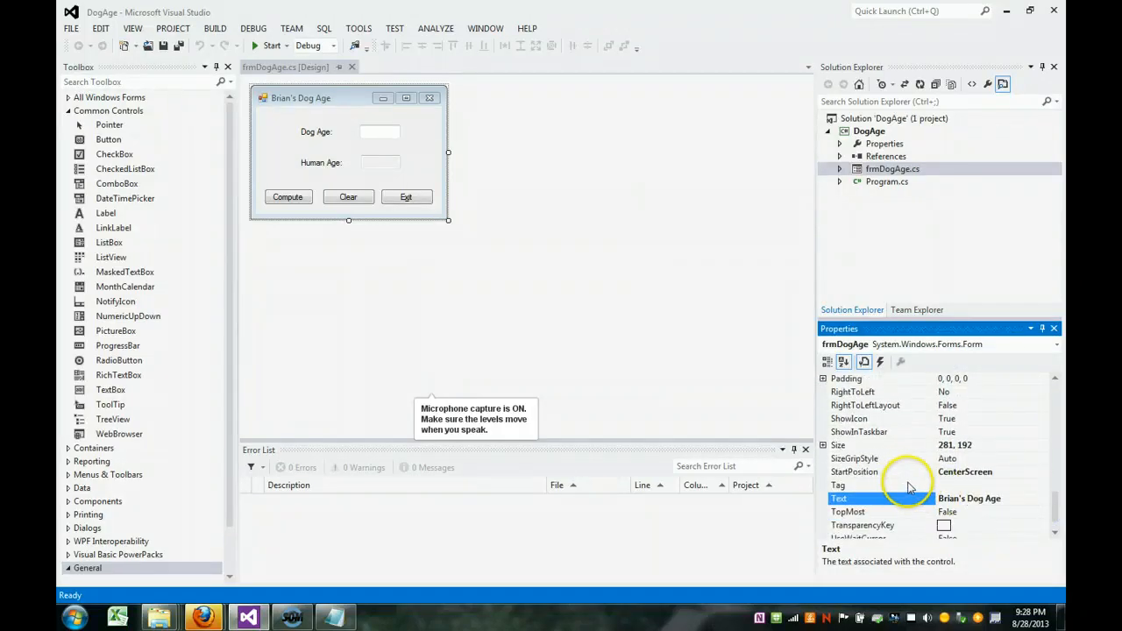
pyautogui.moveTo(1006, 477)
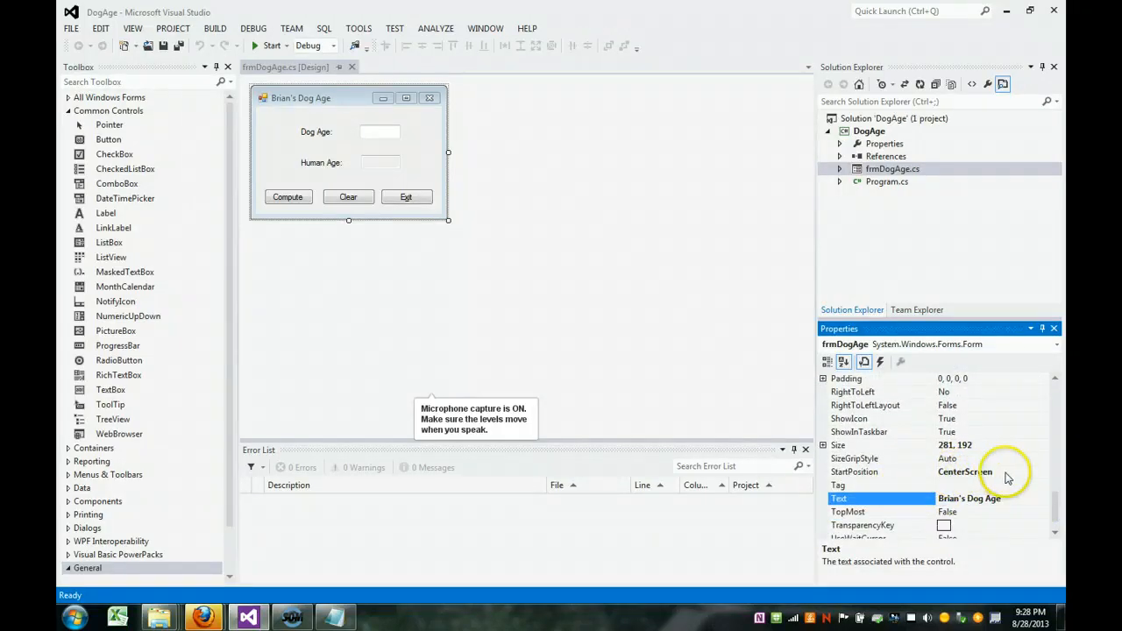
pyautogui.click(1041, 472)
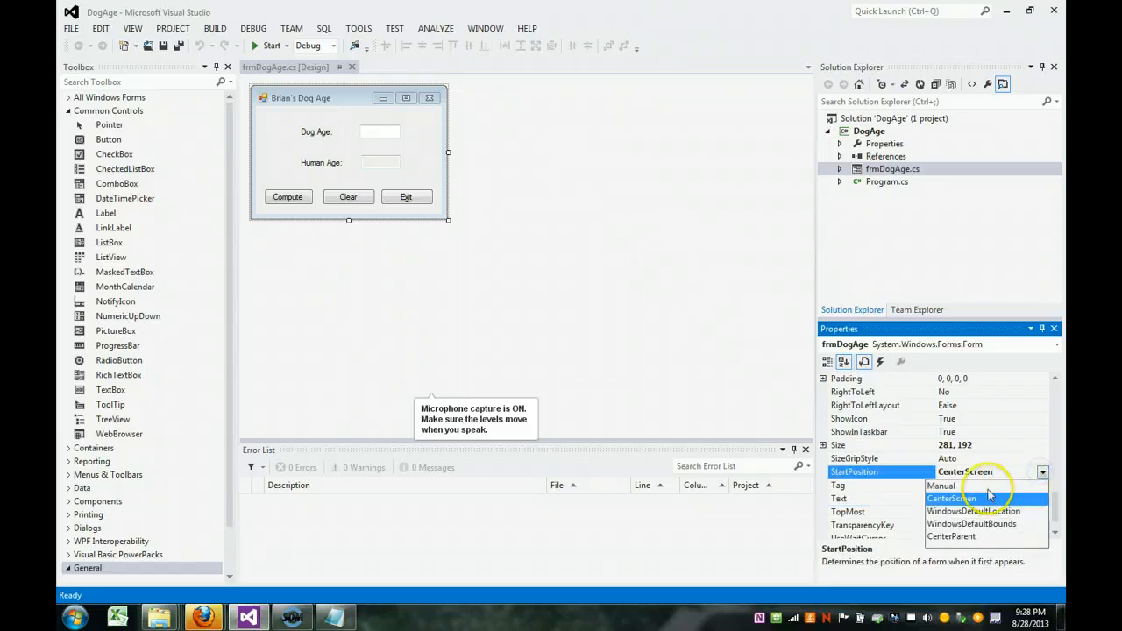
pyautogui.click(950, 498)
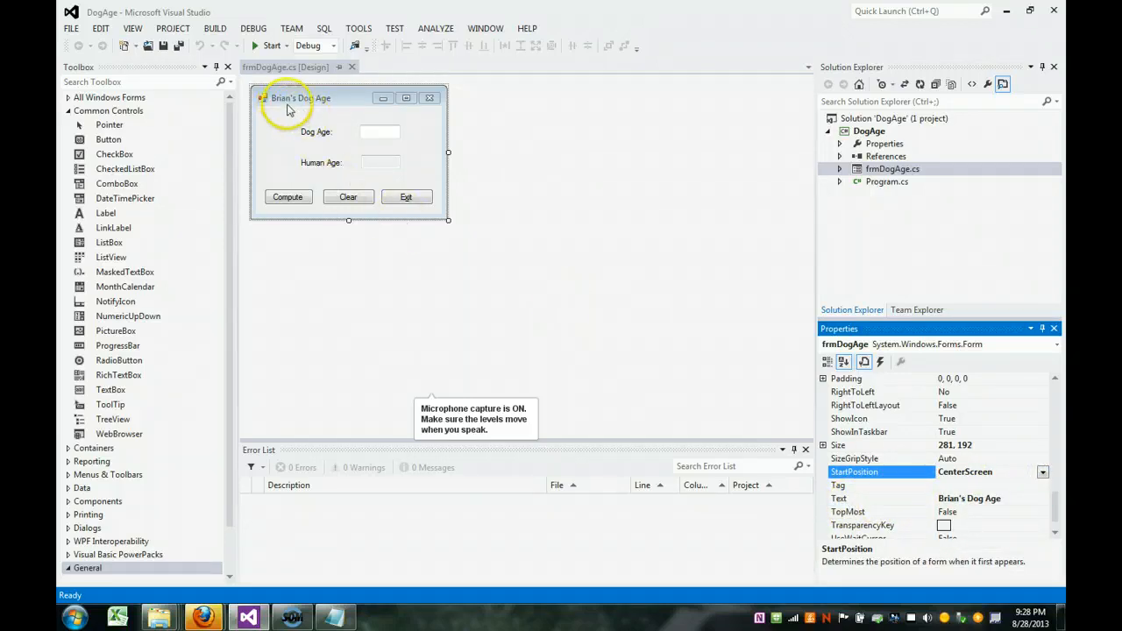
pyautogui.moveTo(971, 504)
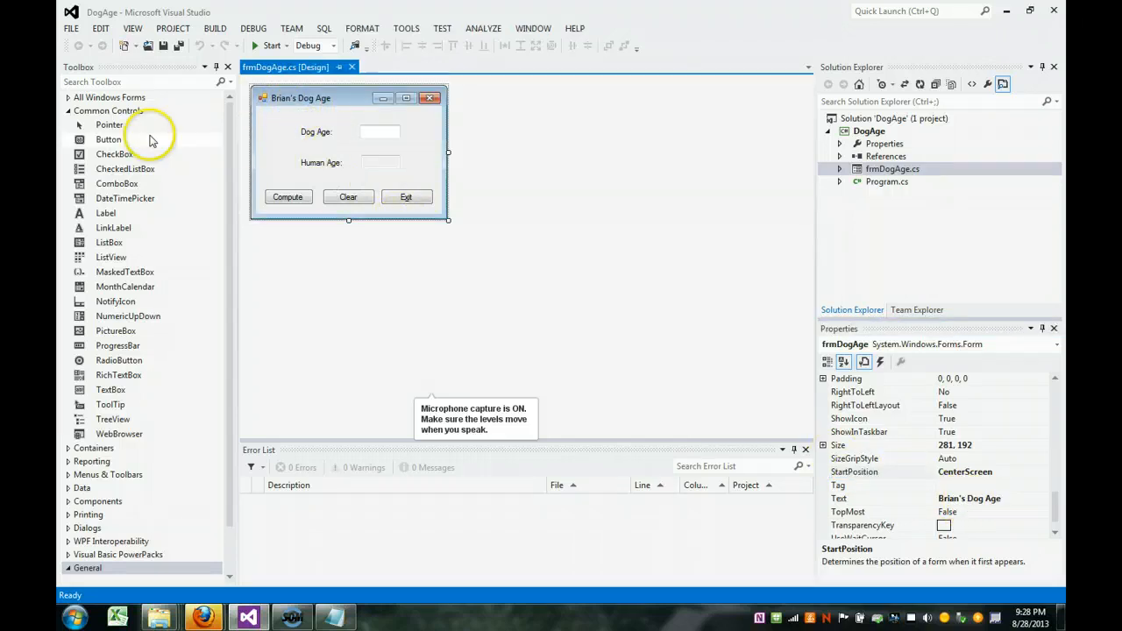
# Inspect the properties of the Dog Age and Human Age labels and the Human Age text box.
pyautogui.click(312, 131)
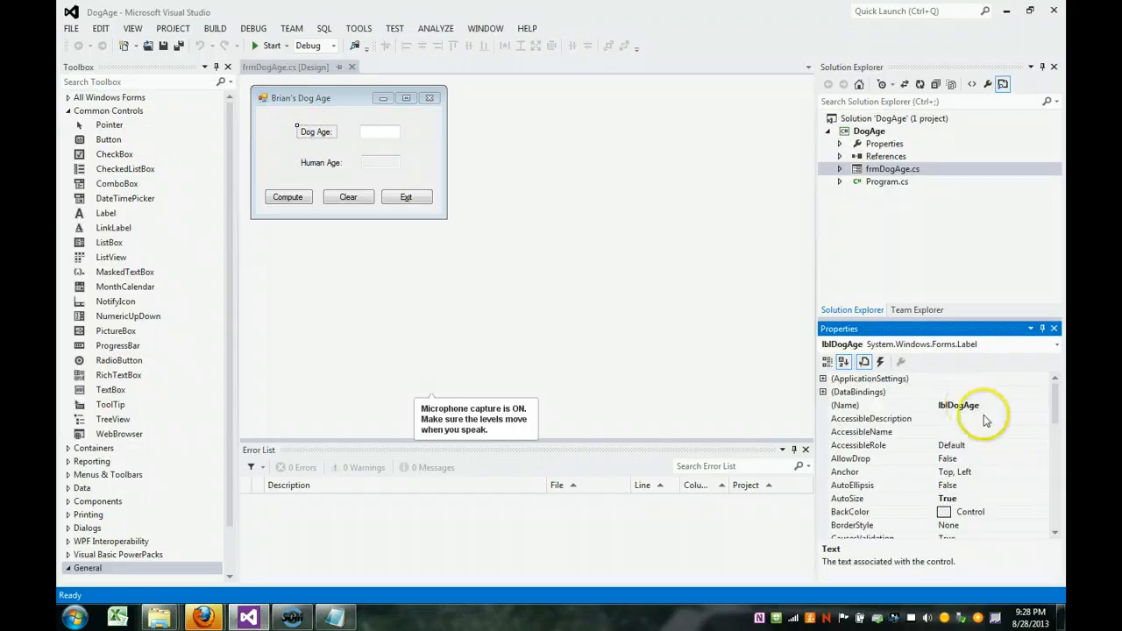
pyautogui.scroll(-3)
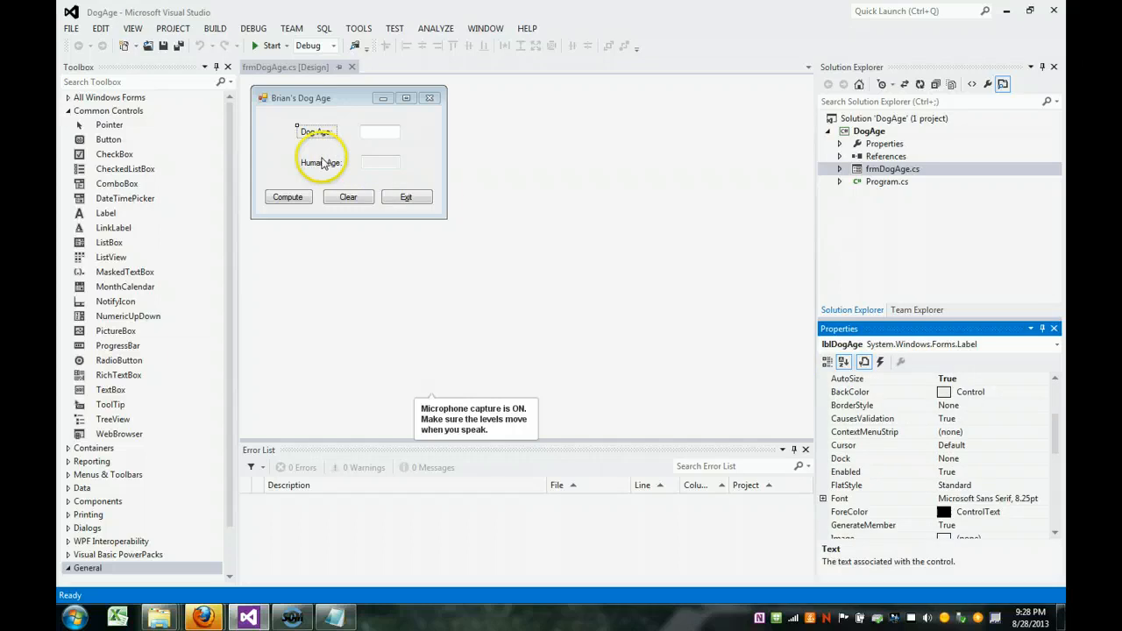
pyautogui.click(321, 161)
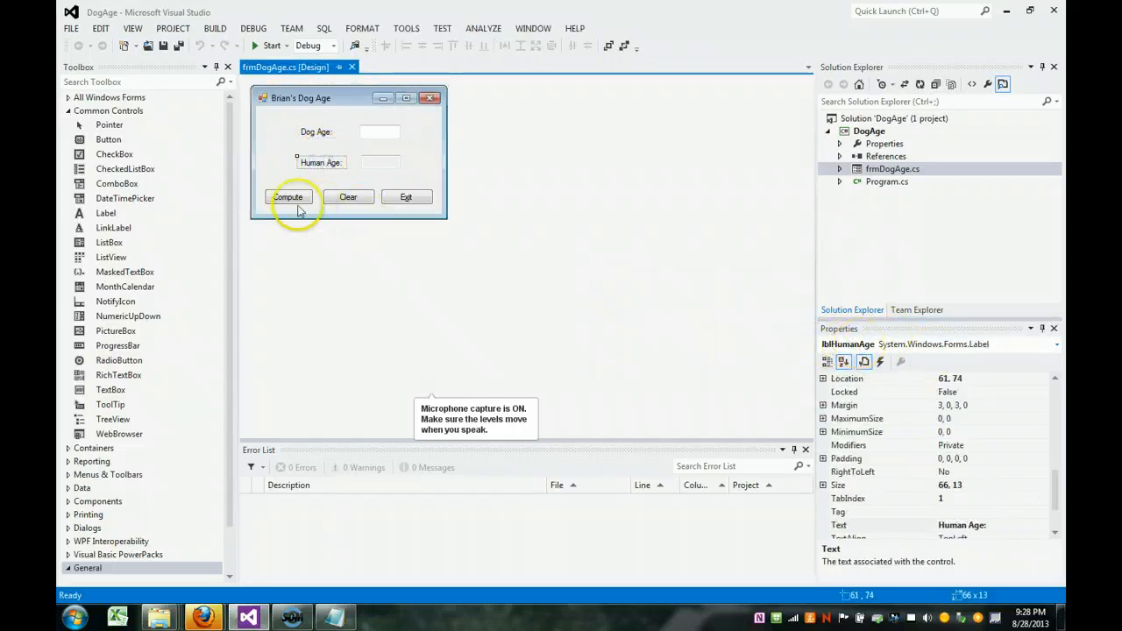
pyautogui.moveTo(106, 214)
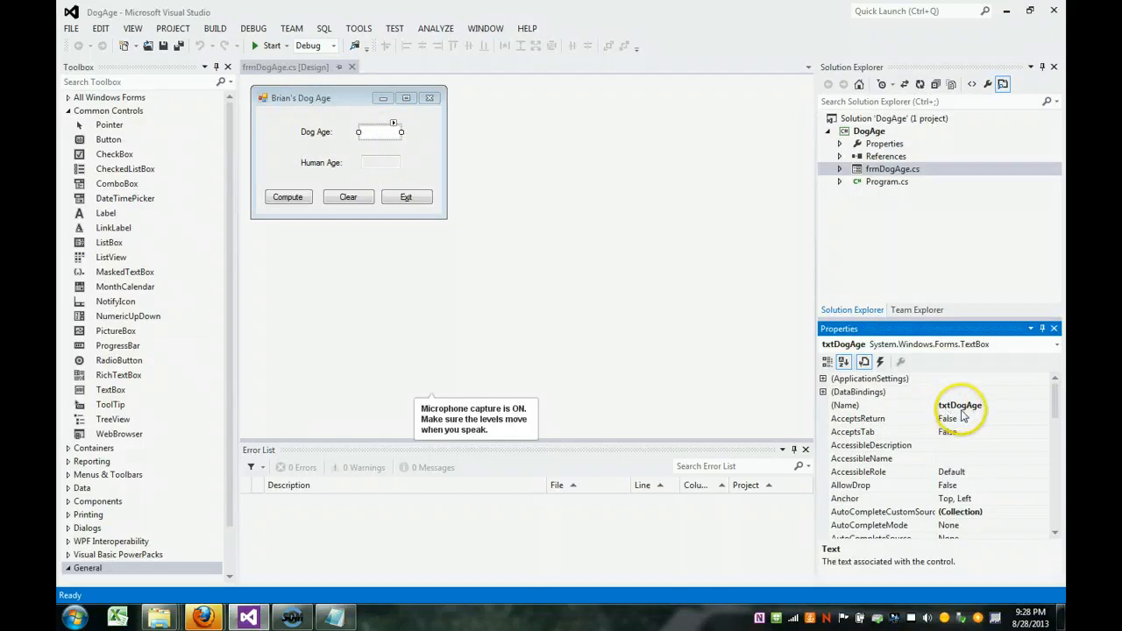
pyautogui.scroll(-3)
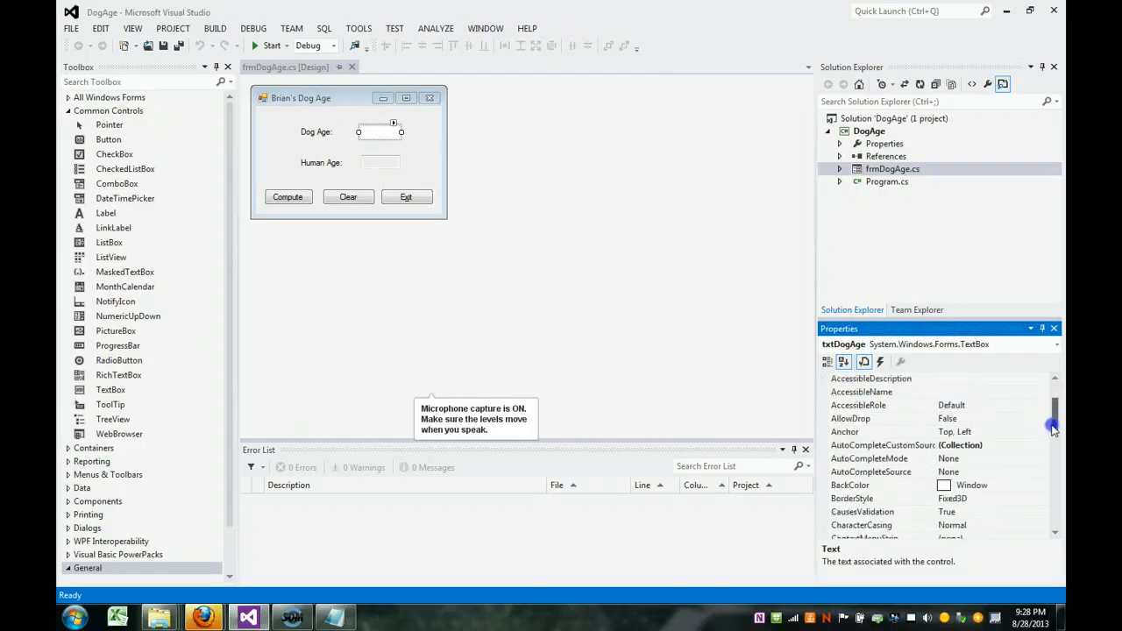
pyautogui.scroll(-3)
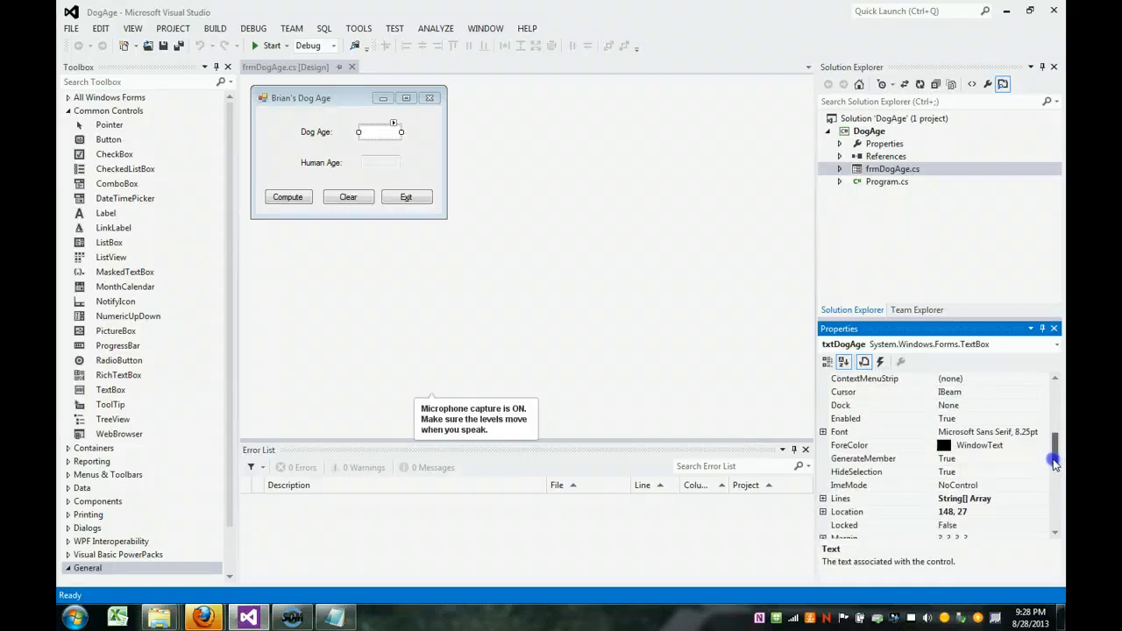
pyautogui.scroll(-3)
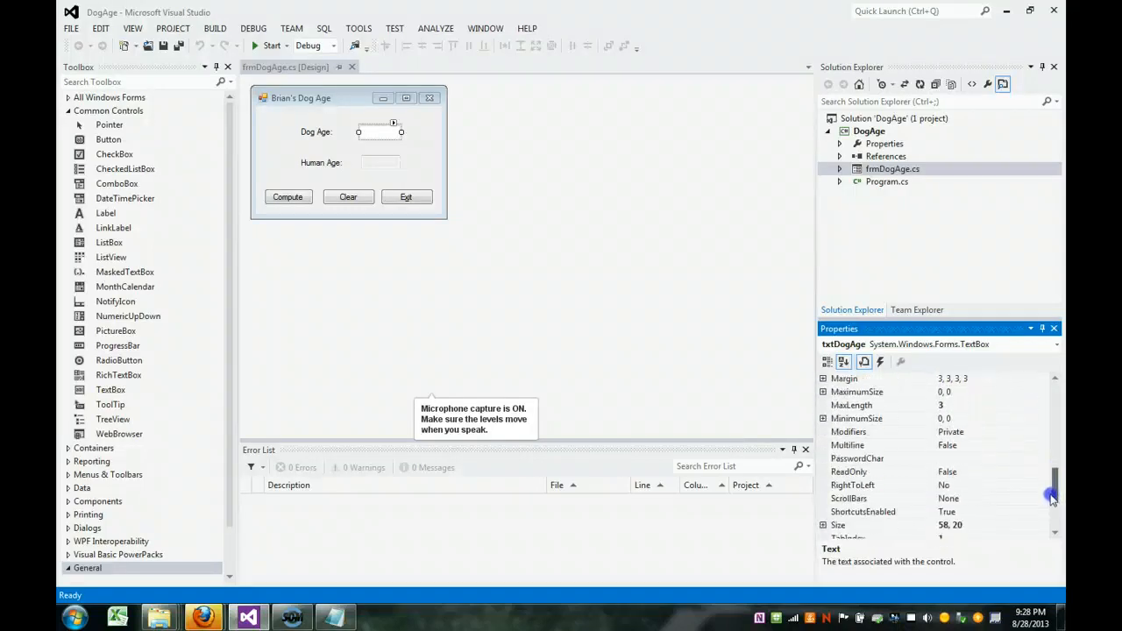
pyautogui.scroll(-3)
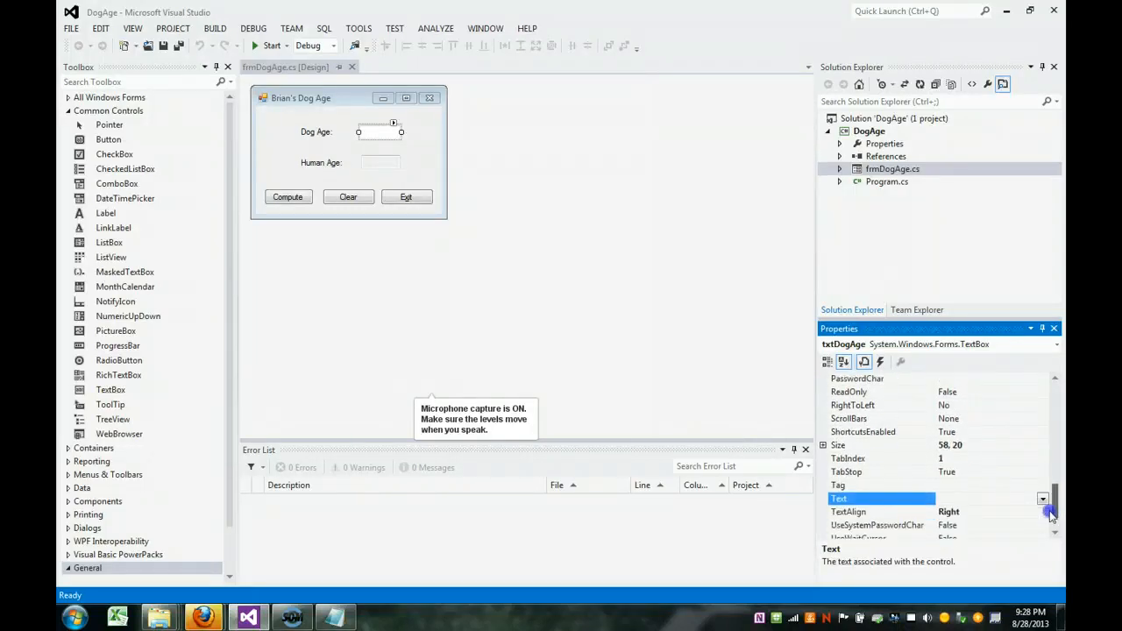
pyautogui.scroll(-3)
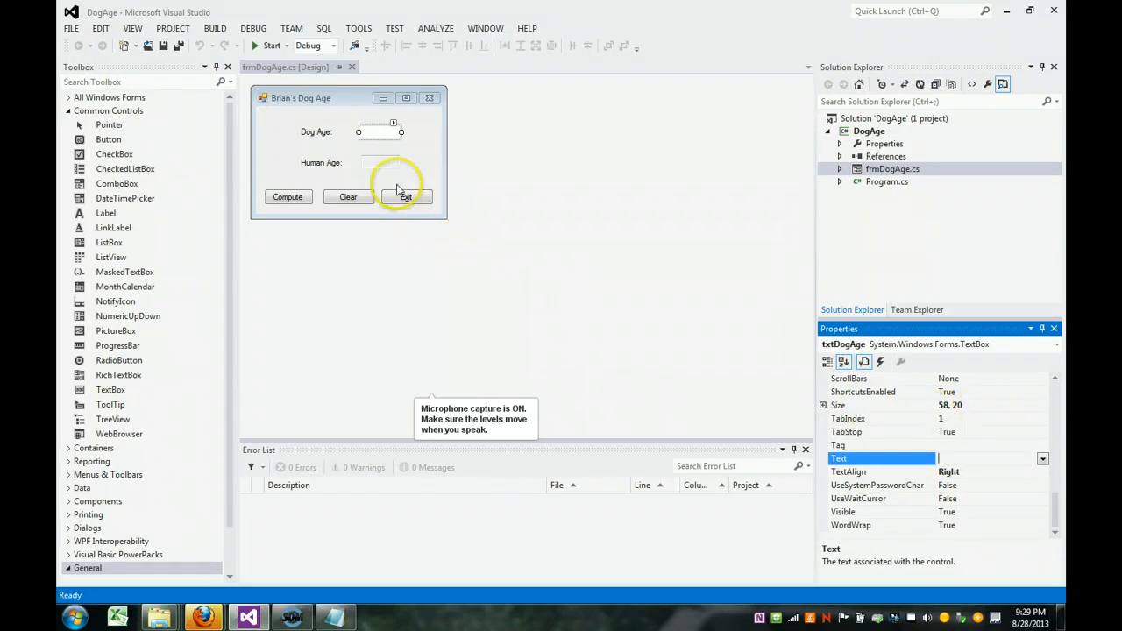
pyautogui.click(379, 161)
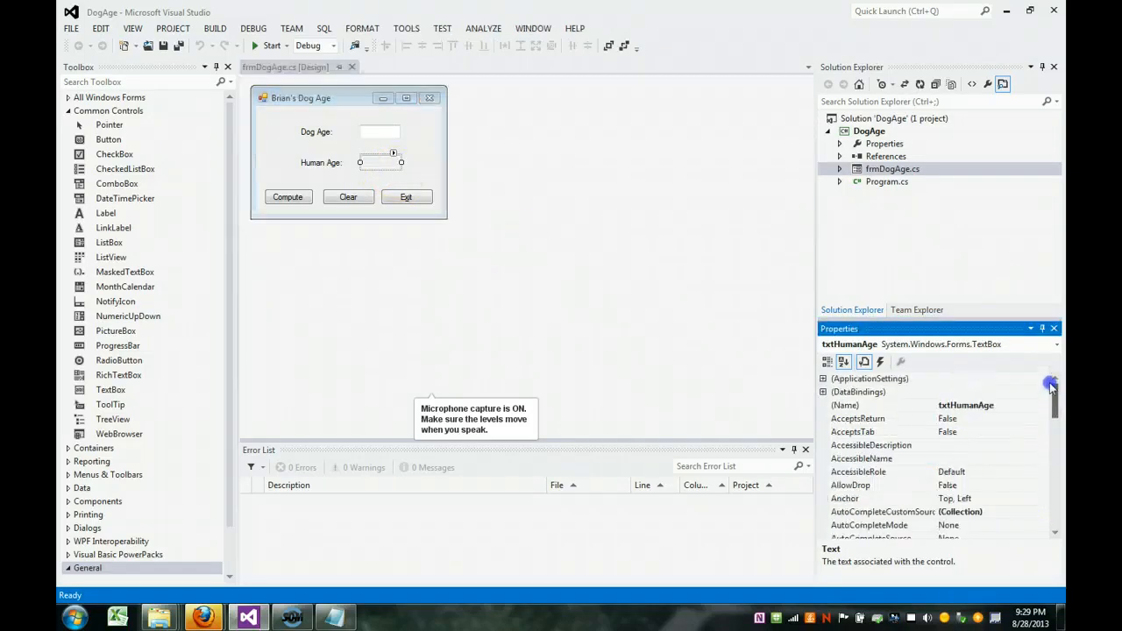
pyautogui.moveTo(1065, 436)
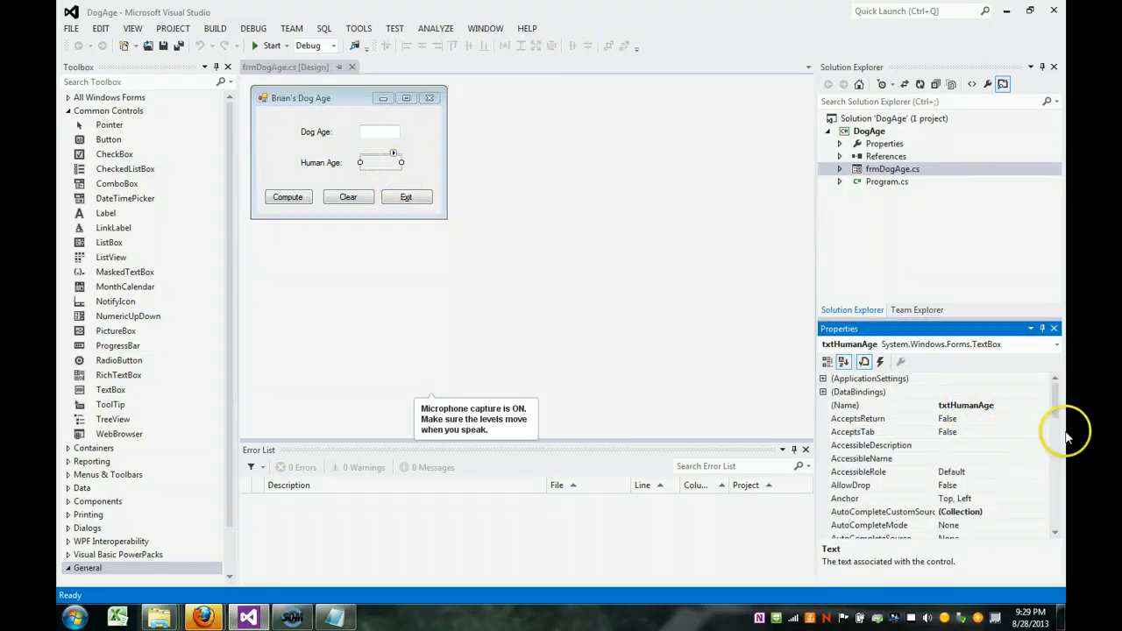
pyautogui.scroll(-3)
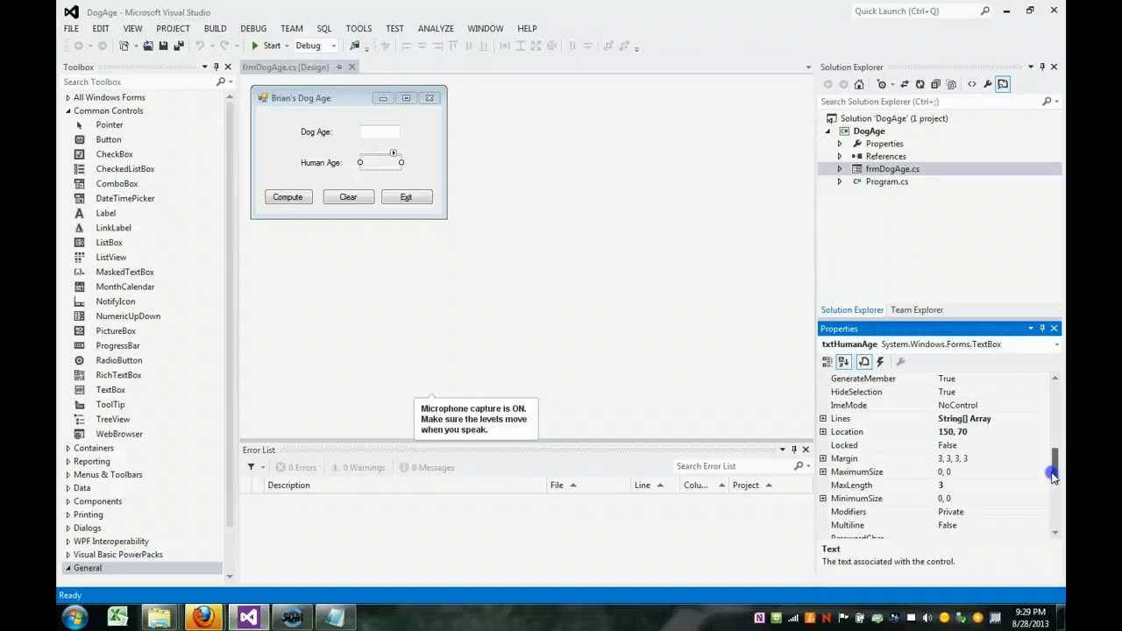
pyautogui.scroll(-3)
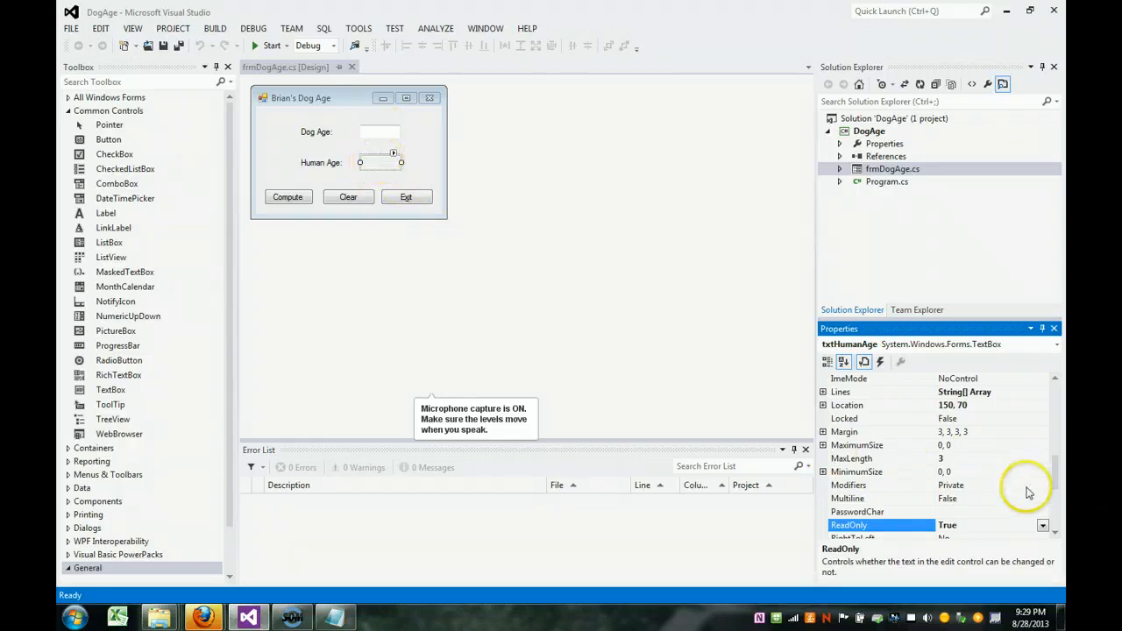
pyautogui.scroll(-3)
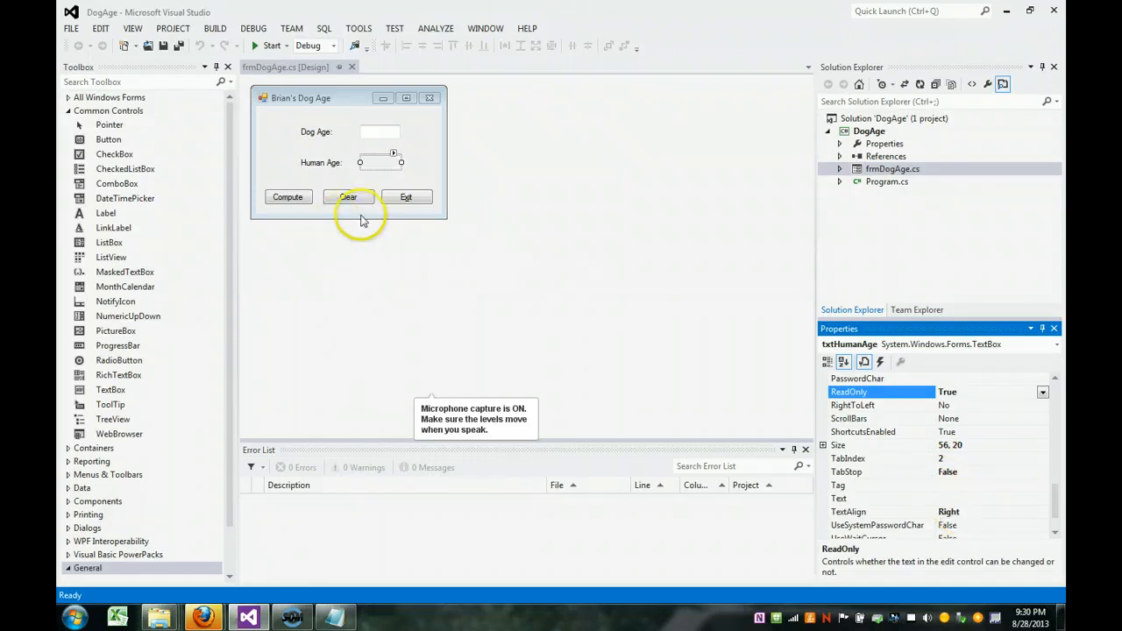
# Inspect the properties of the Exit, Clear and Compute buttons and the Dog Age text box.
pyautogui.click(407, 197)
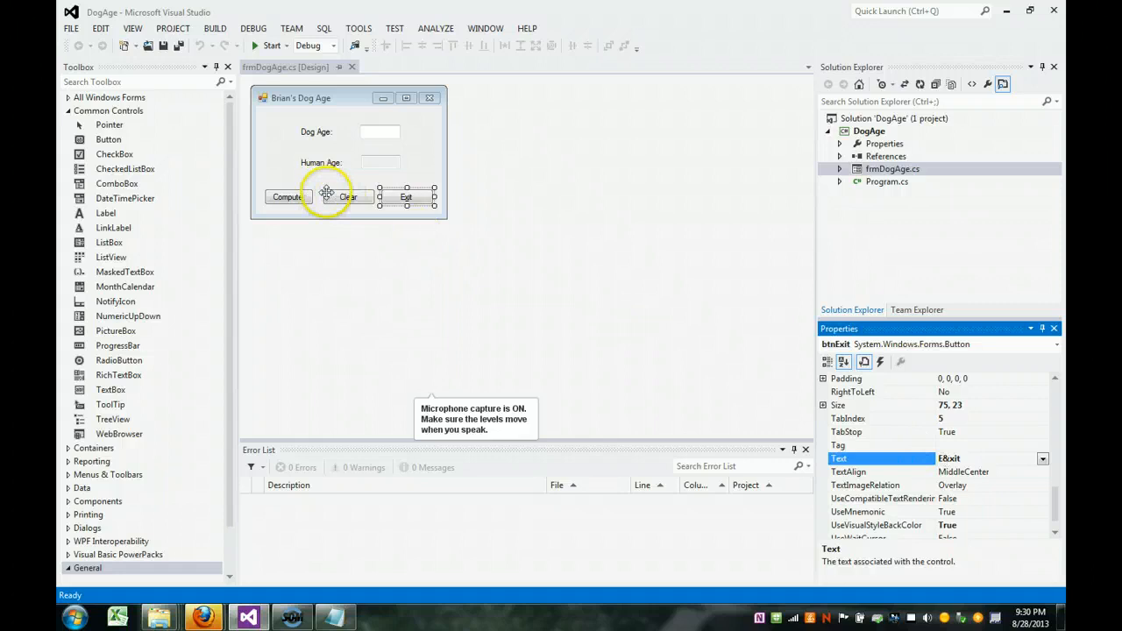
pyautogui.click(347, 196)
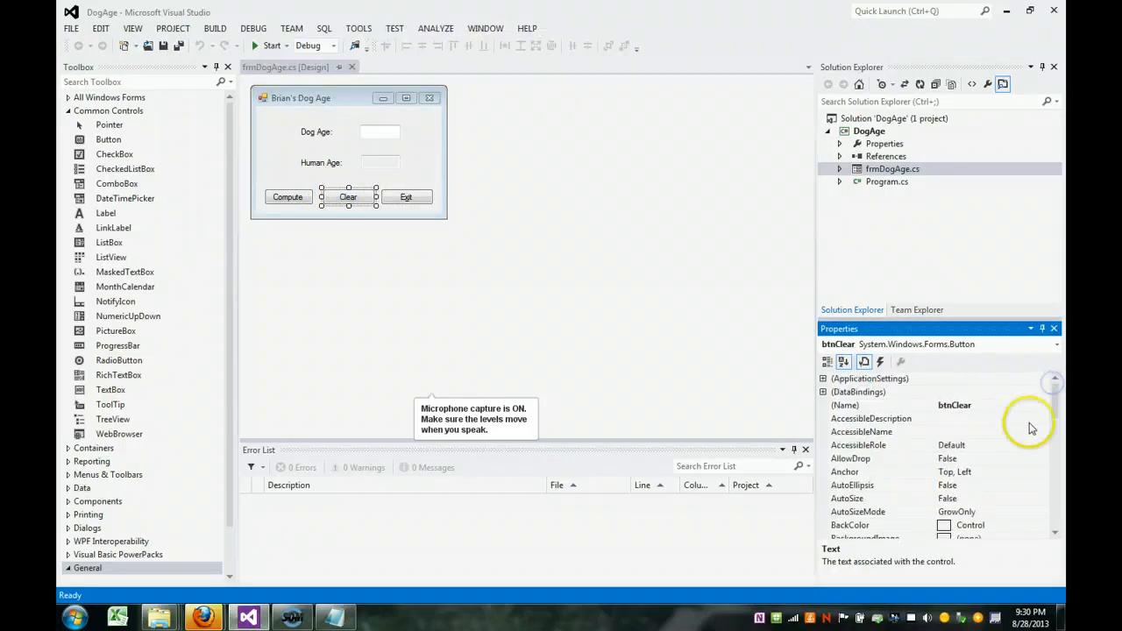
pyautogui.scroll(-3)
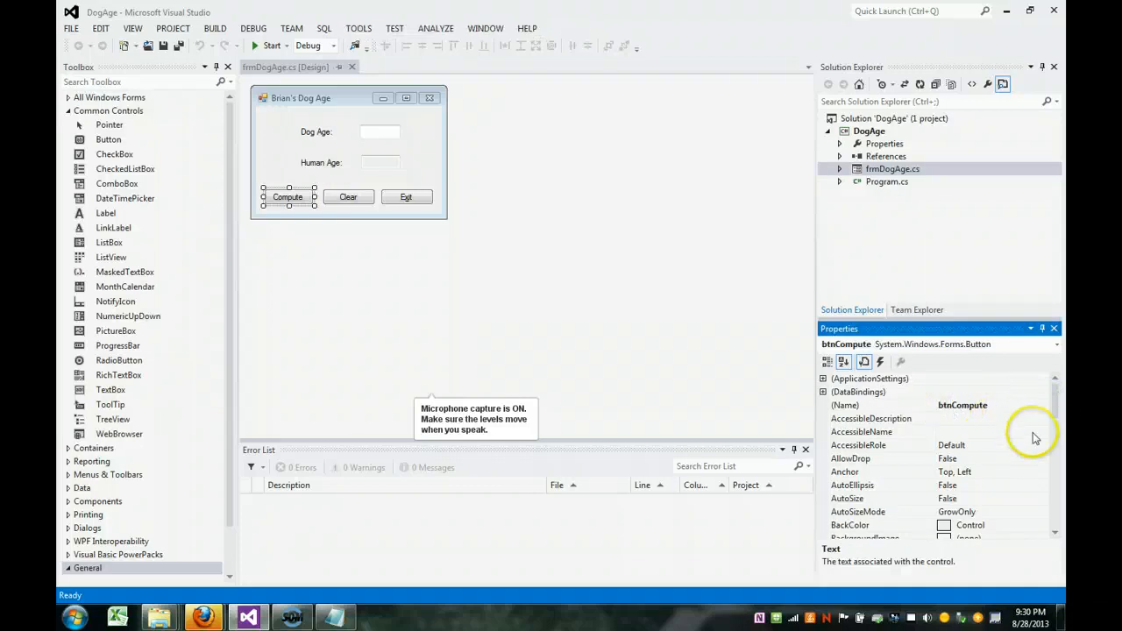
pyautogui.scroll(-3)
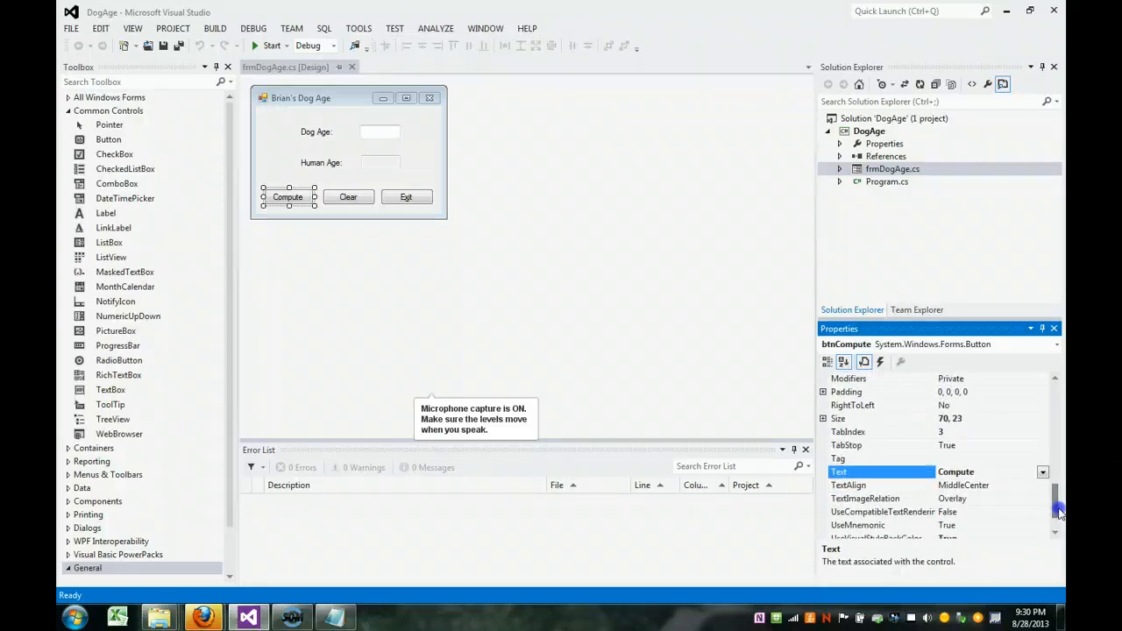
pyautogui.moveTo(523, 387)
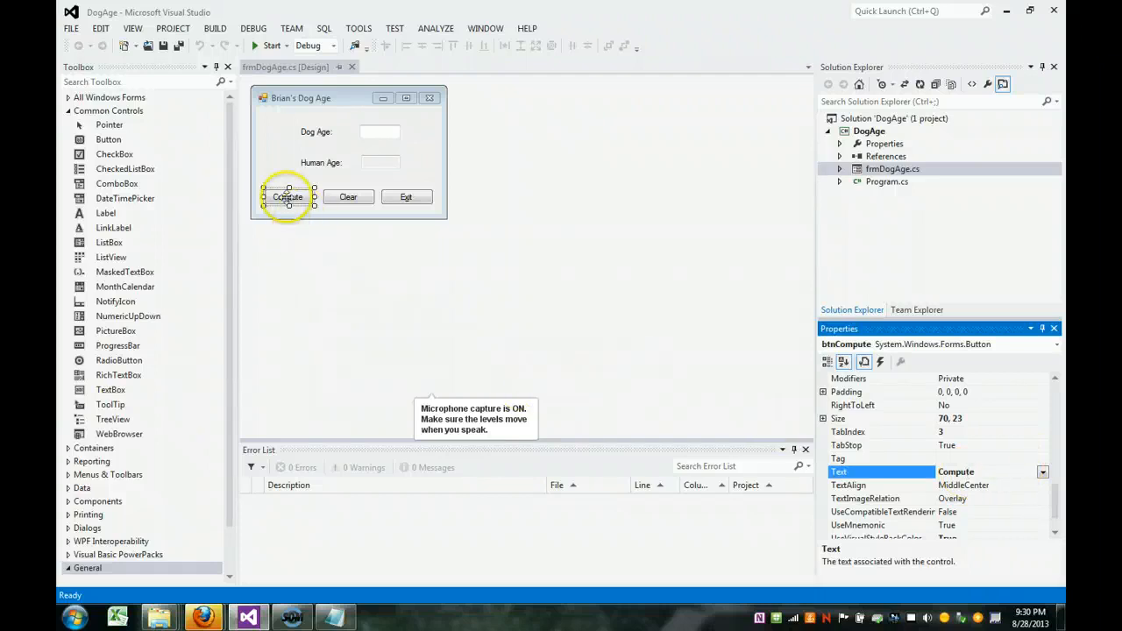
pyautogui.click(379, 132)
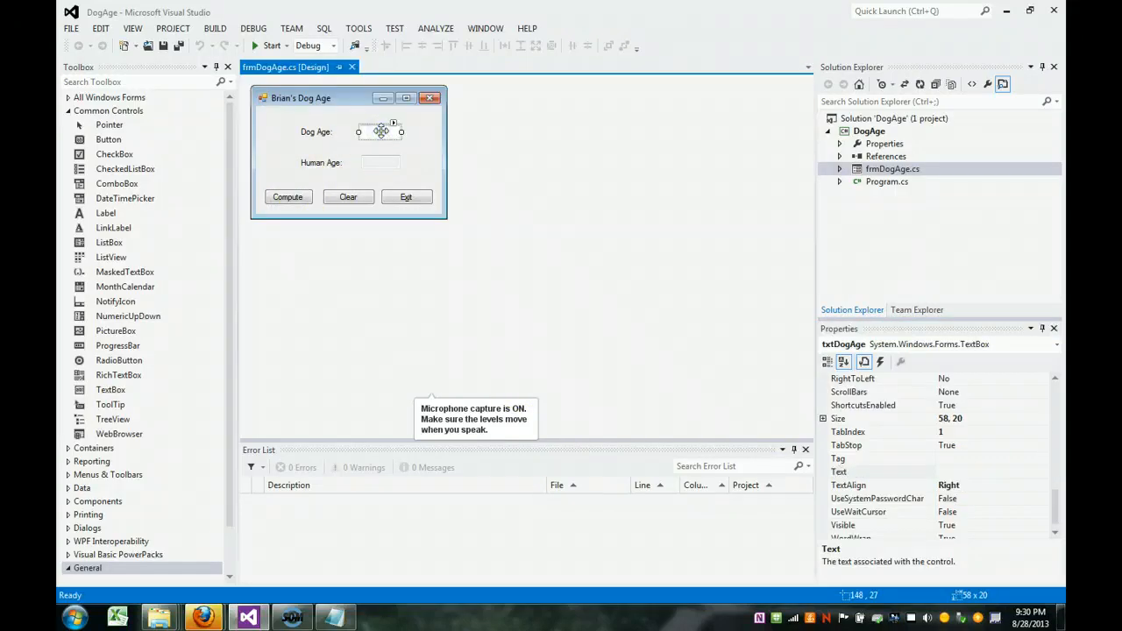
pyautogui.click(378, 162)
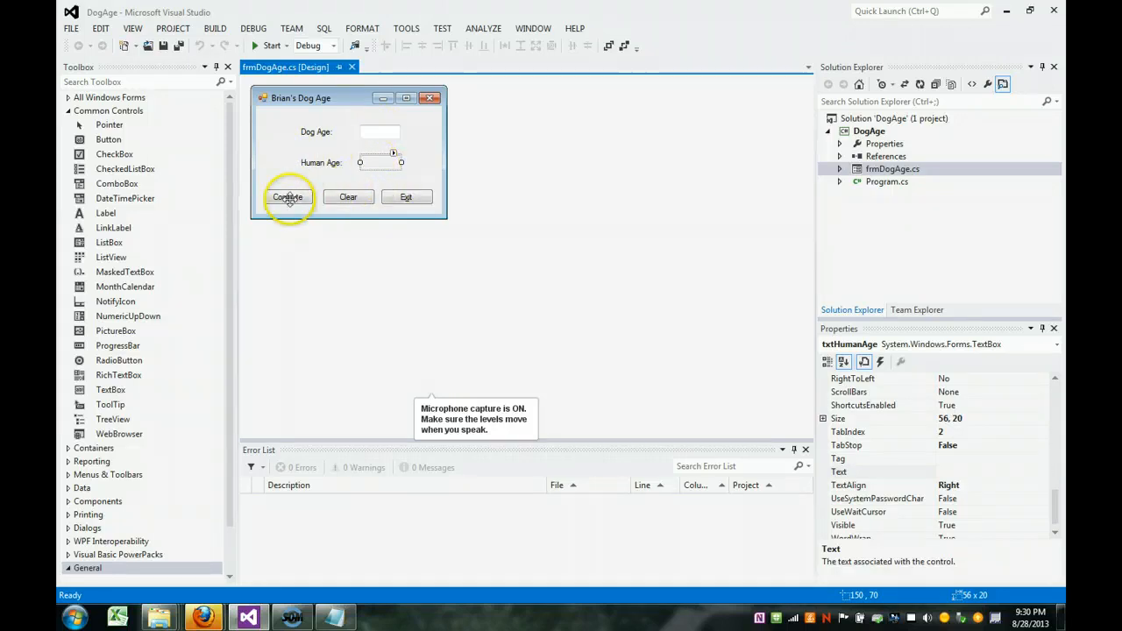
# Bring up the btnCompute_Click handler code with its breakpointed conversion line.
pyautogui.doubleClick(287, 197)
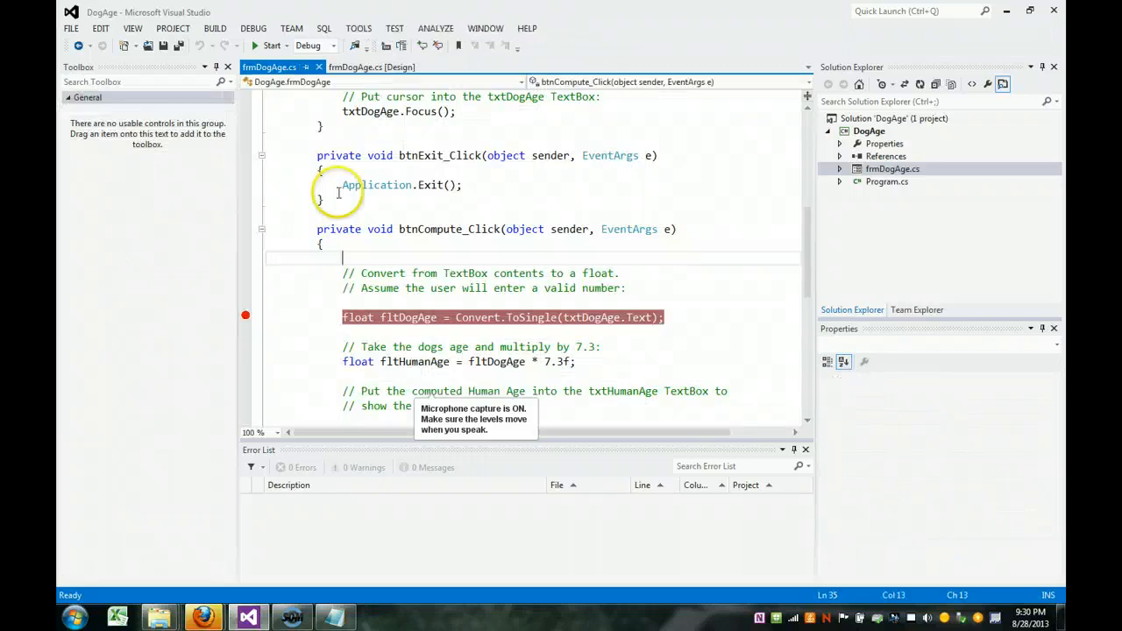
pyautogui.moveTo(390, 193)
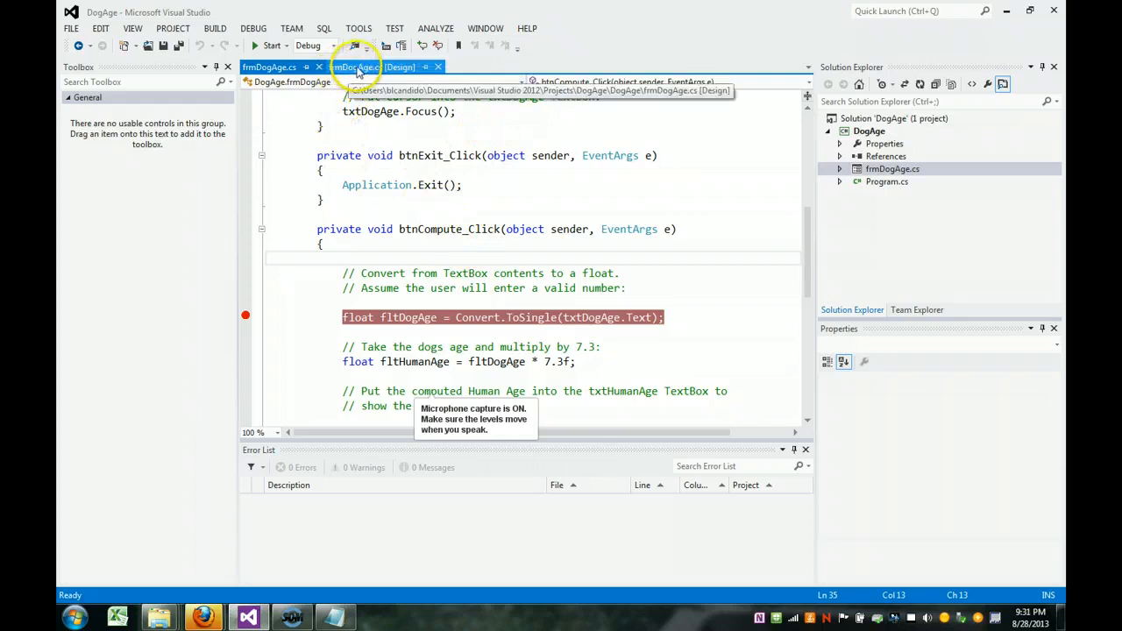
pyautogui.click(366, 67)
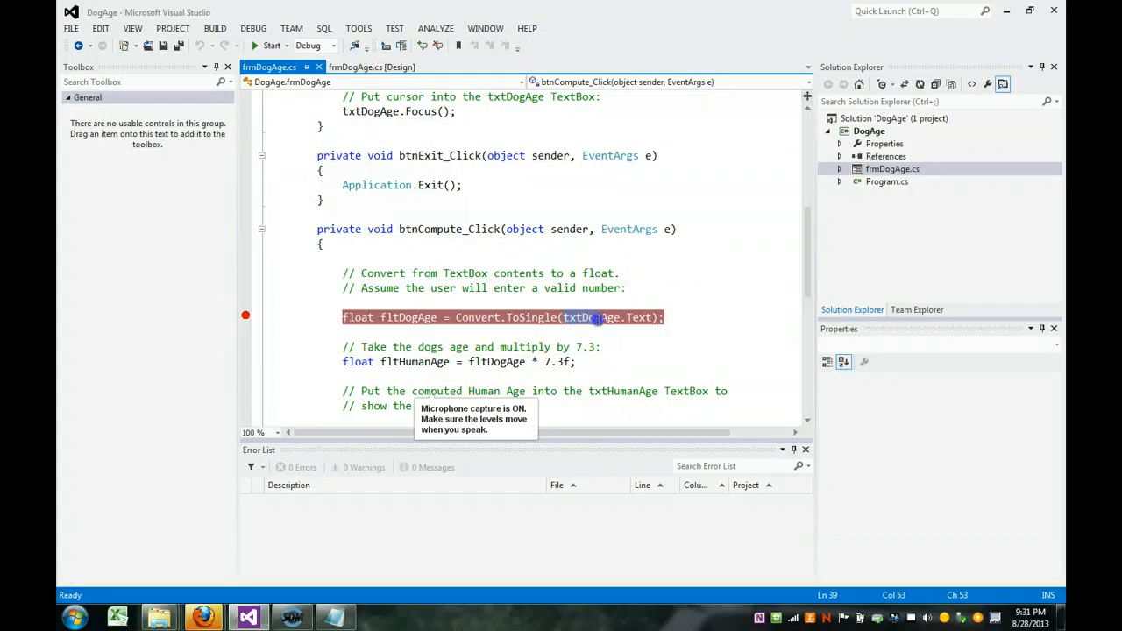
pyautogui.moveTo(634, 318)
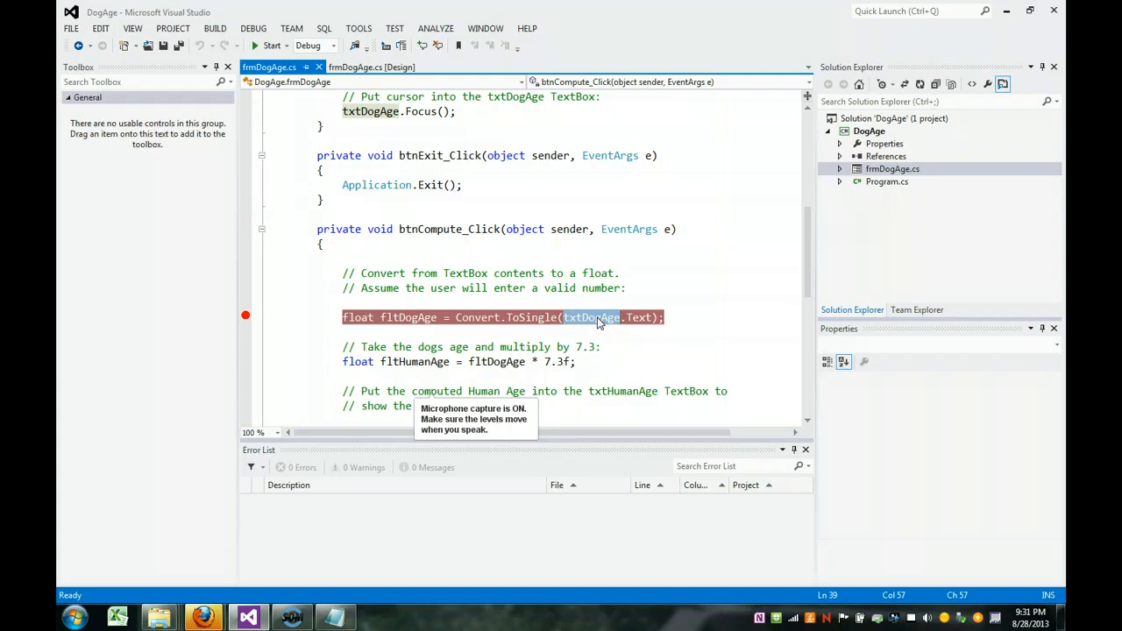
pyautogui.moveTo(534, 317)
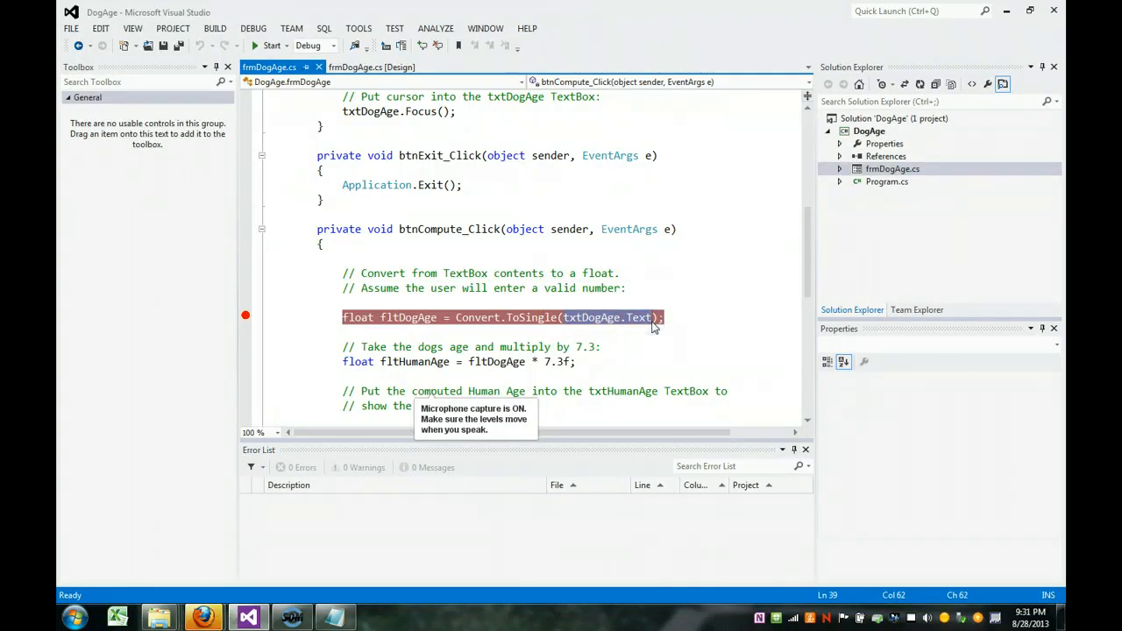
pyautogui.moveTo(543, 317)
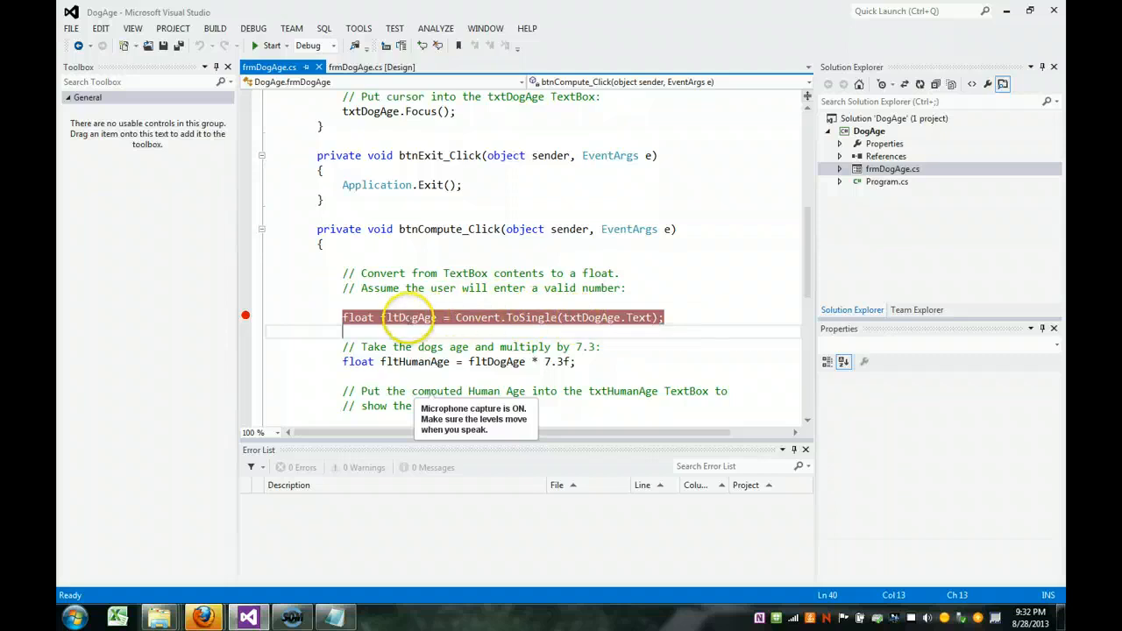
pyautogui.moveTo(498, 361)
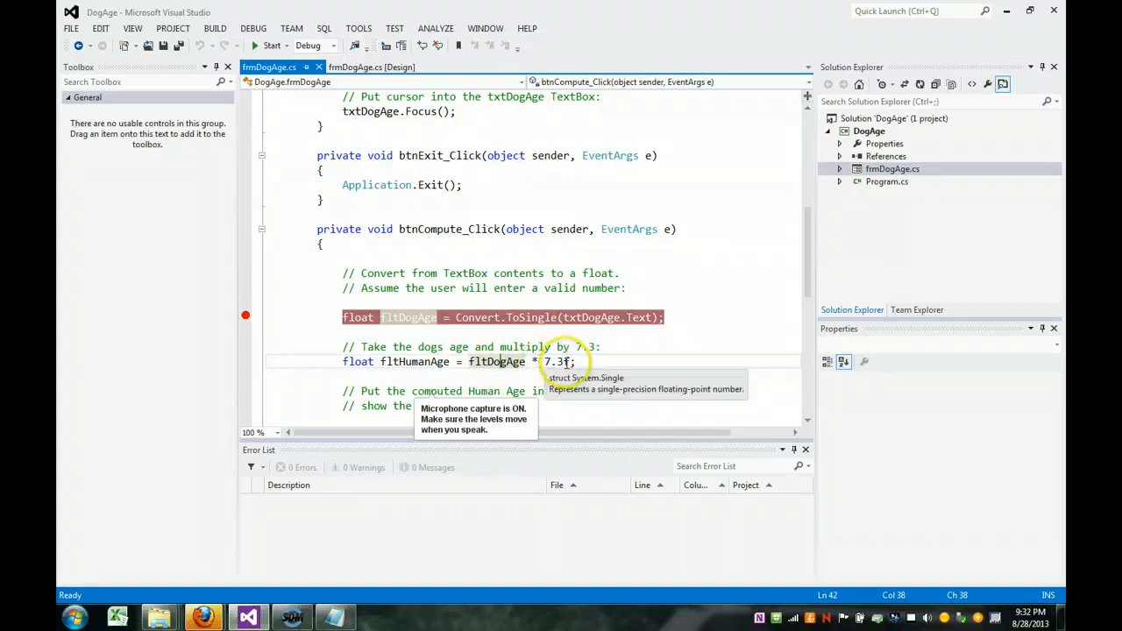
pyautogui.moveTo(431, 363)
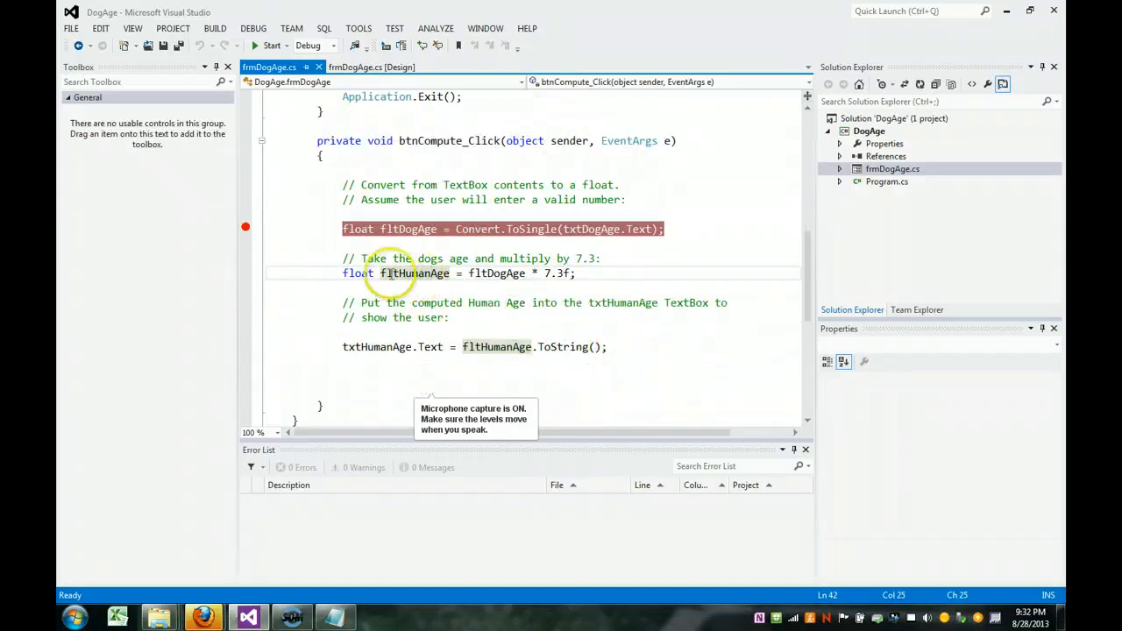
pyautogui.doubleClick(409, 273)
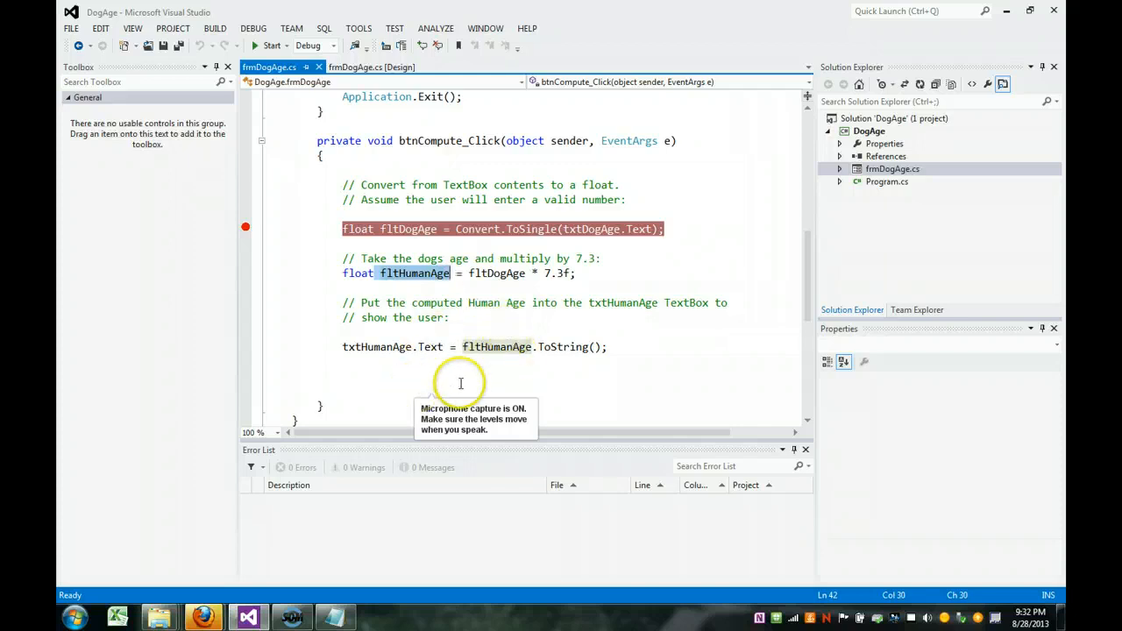
pyautogui.moveTo(577, 354)
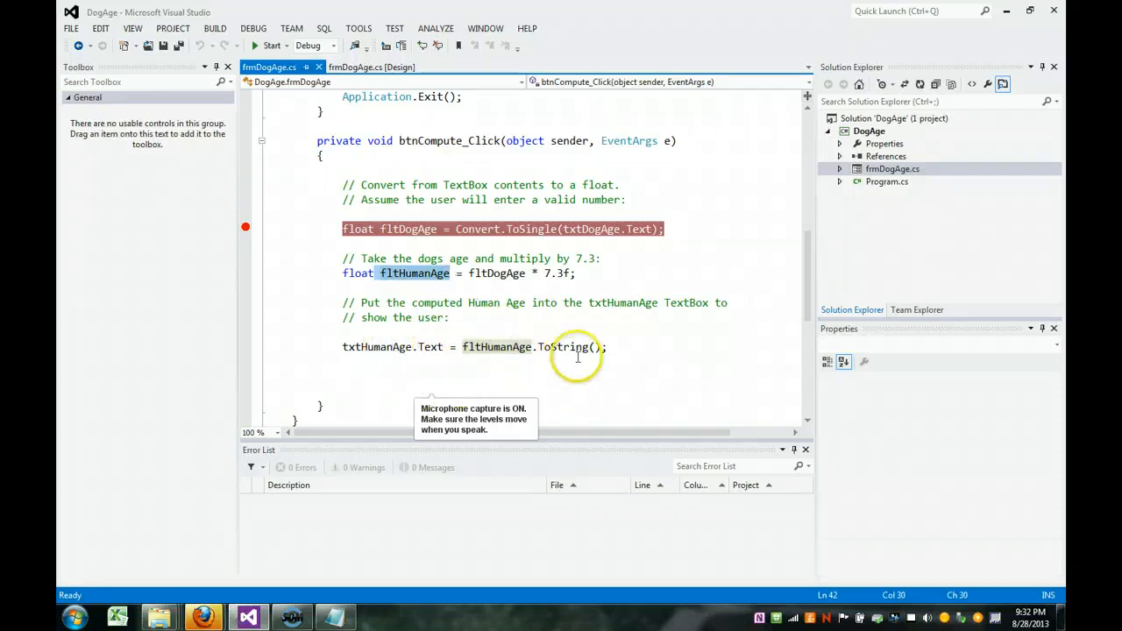
pyautogui.moveTo(497, 347)
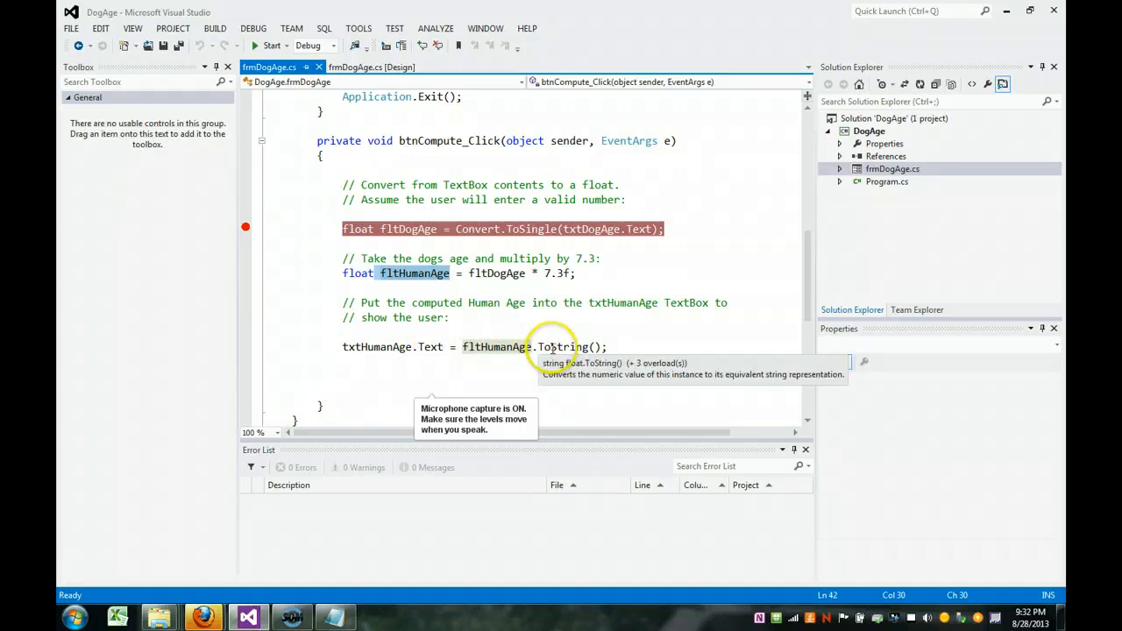
pyautogui.moveTo(431, 347)
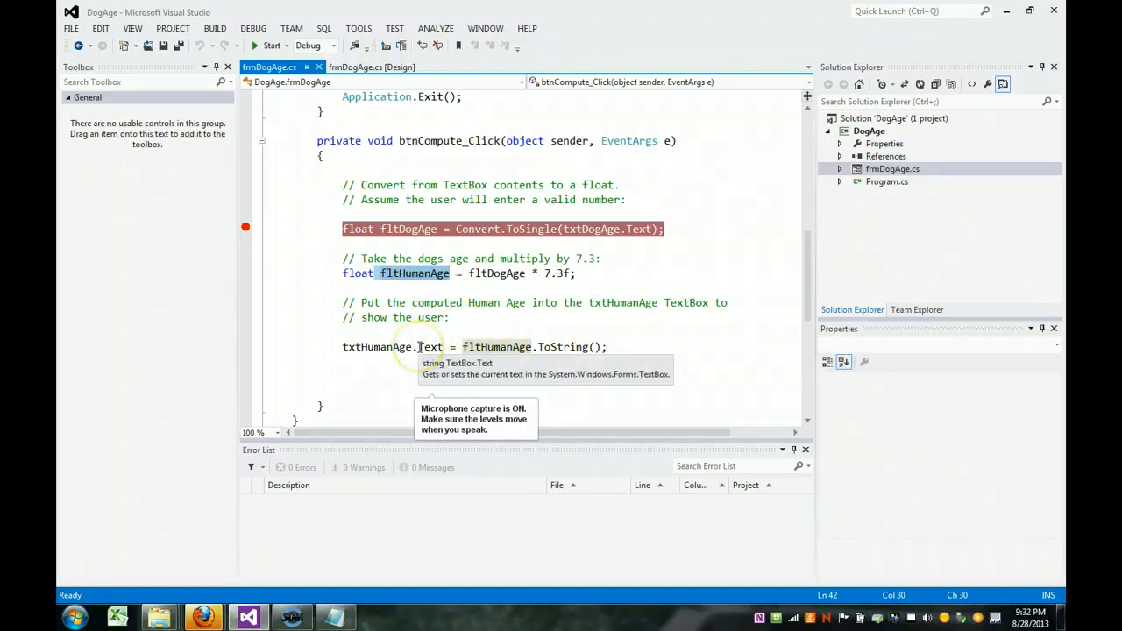
pyautogui.moveTo(840, 156)
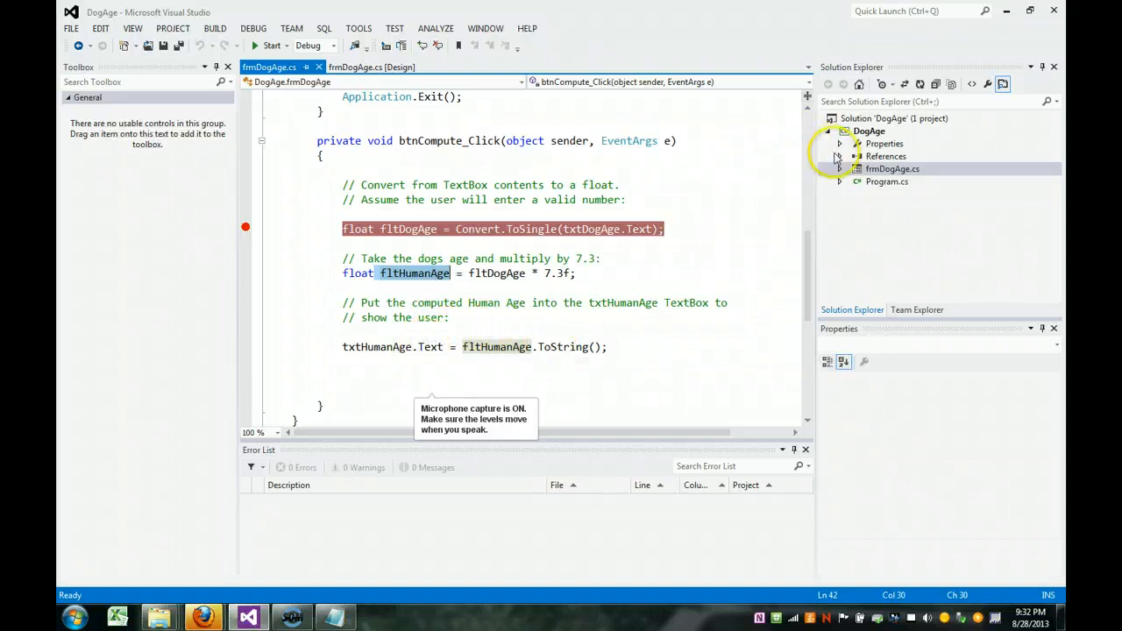
pyautogui.click(838, 156)
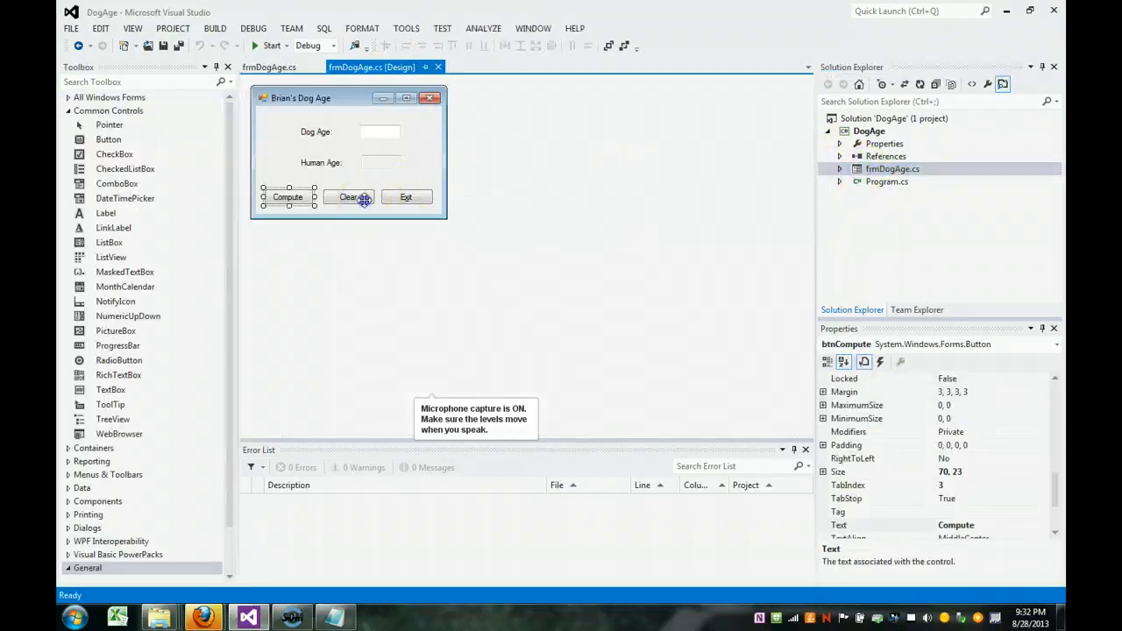
pyautogui.doubleClick(349, 196)
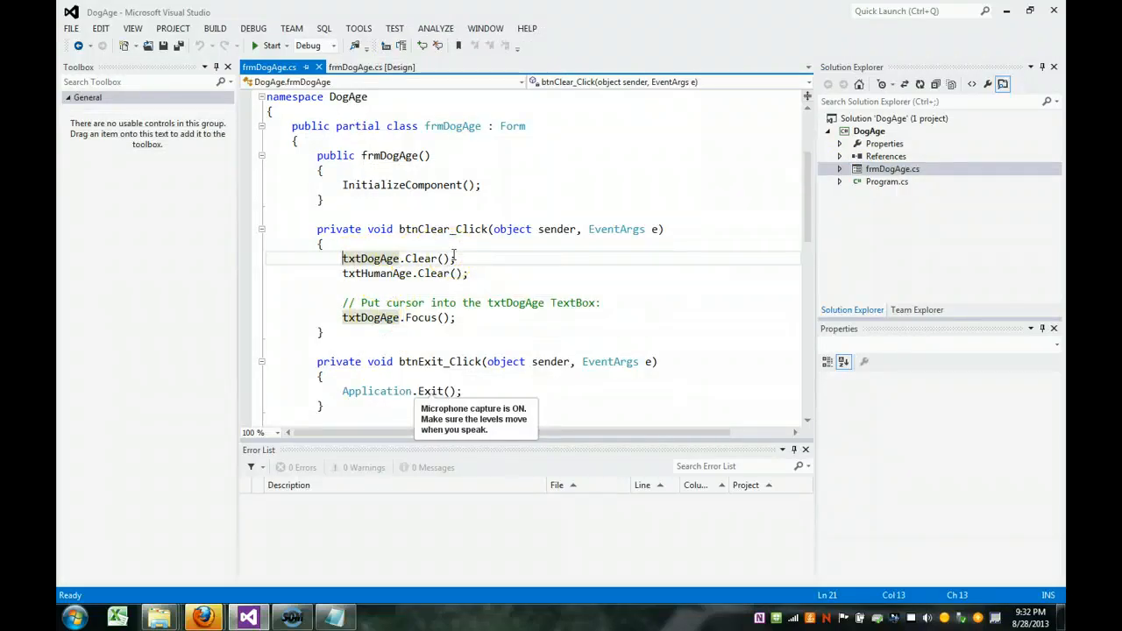
pyautogui.moveTo(372, 274)
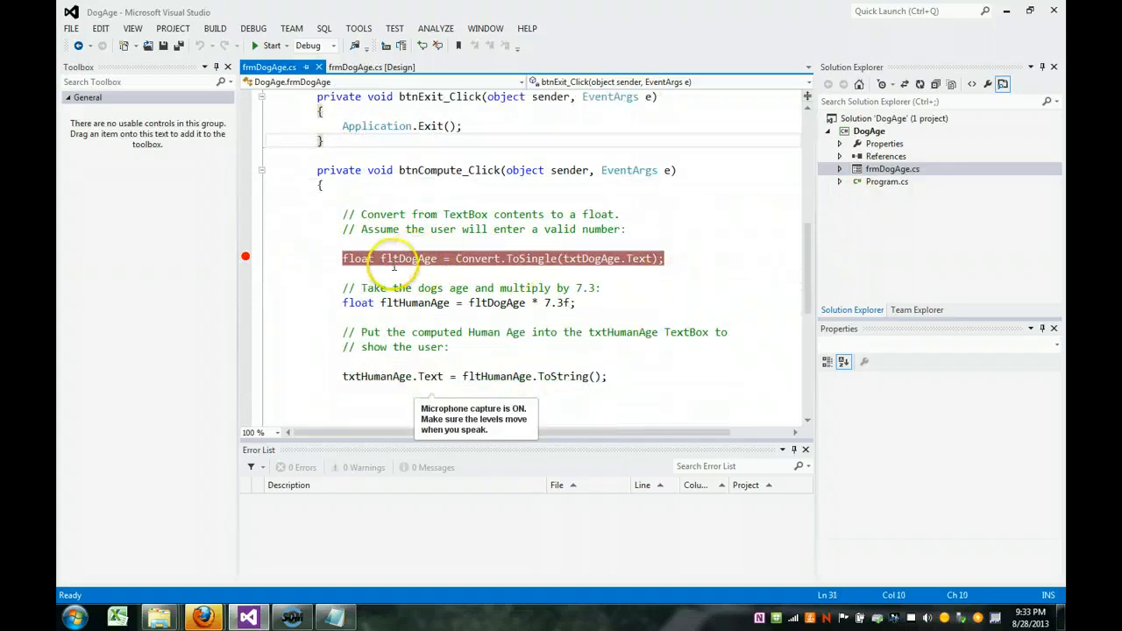
pyautogui.moveTo(312, 208)
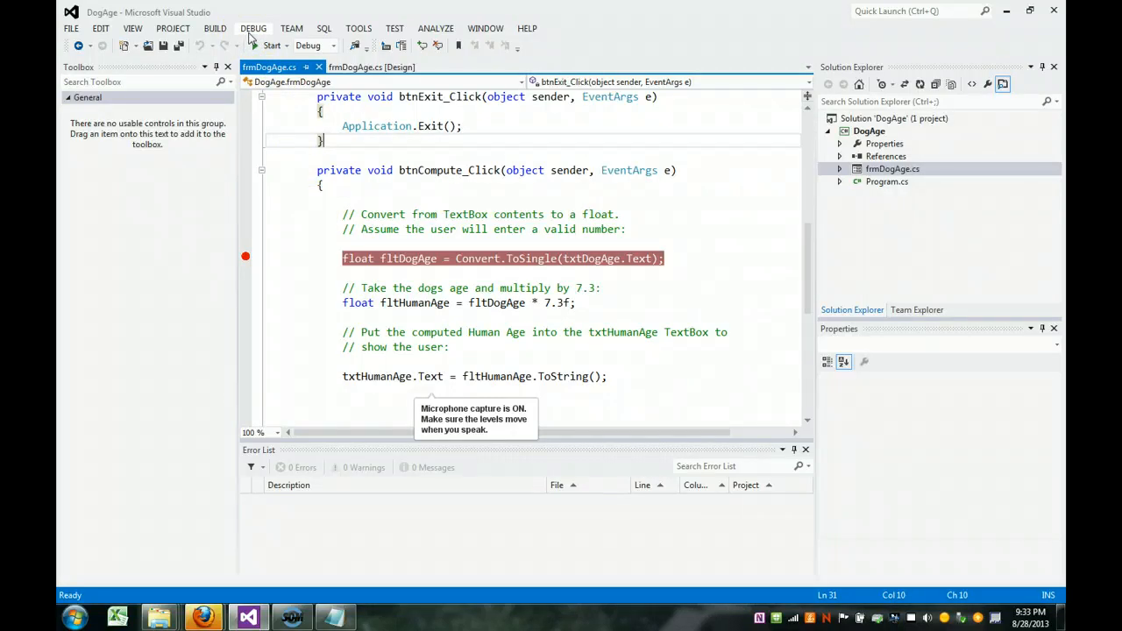
# Review the Debug menu's breakpoint commands, then start the DogAge app under the debugger.
pyautogui.click(253, 28)
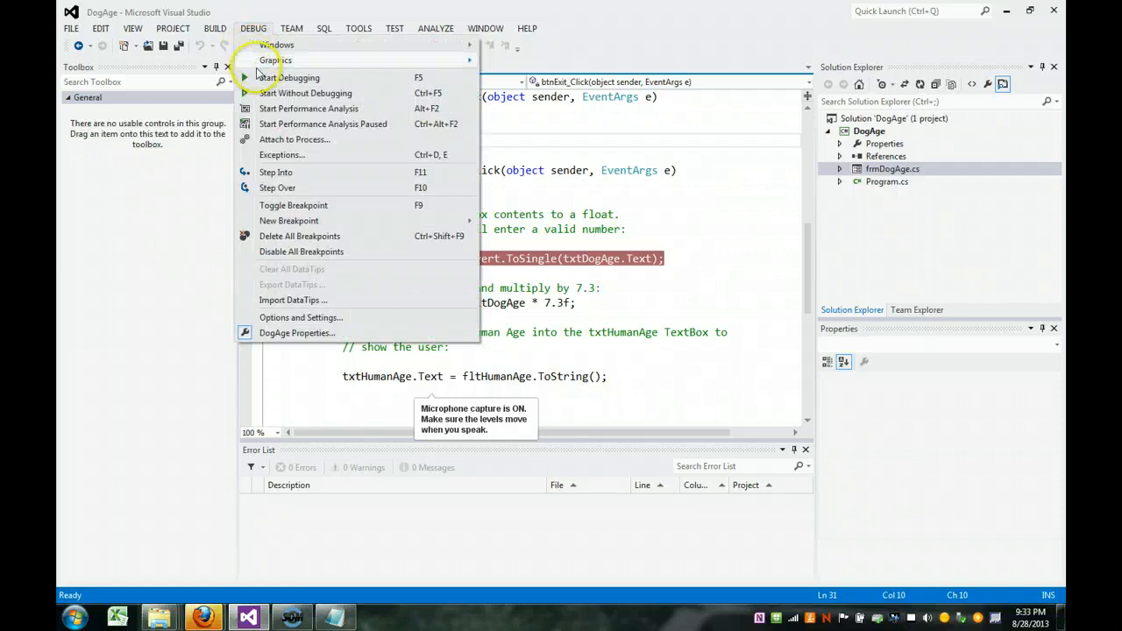
pyautogui.moveTo(291, 210)
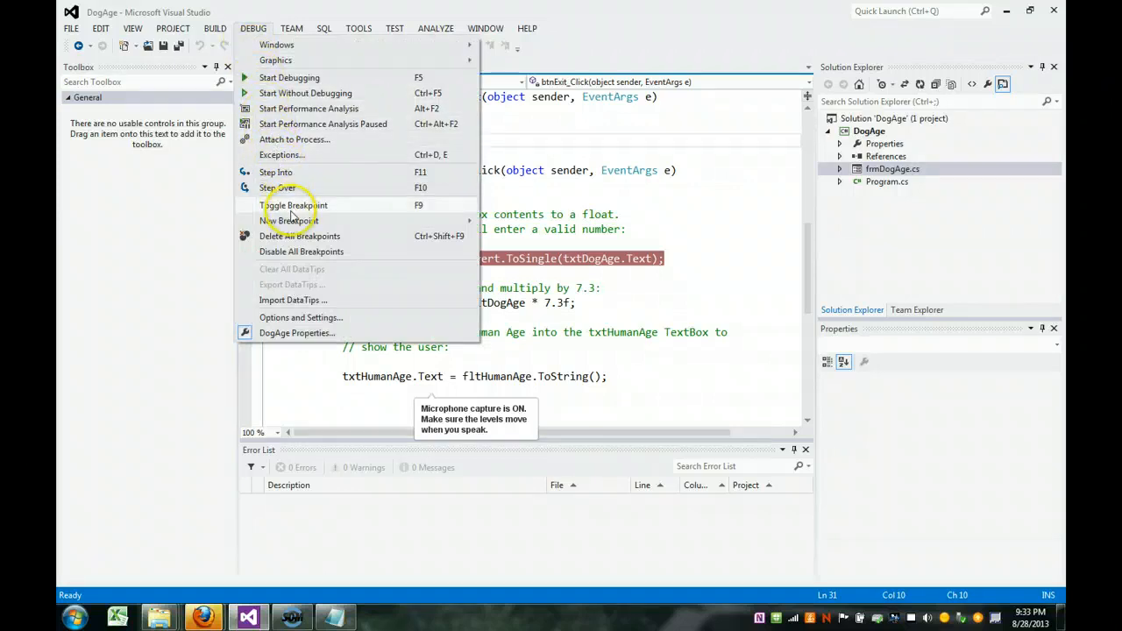
pyautogui.moveTo(417, 208)
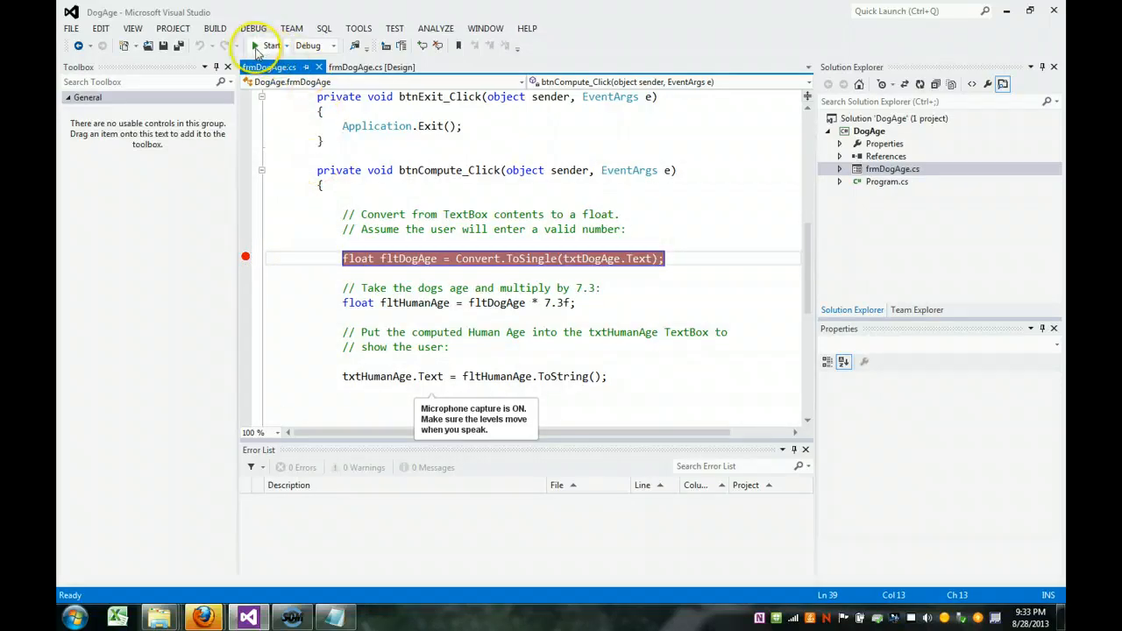
pyautogui.click(256, 45)
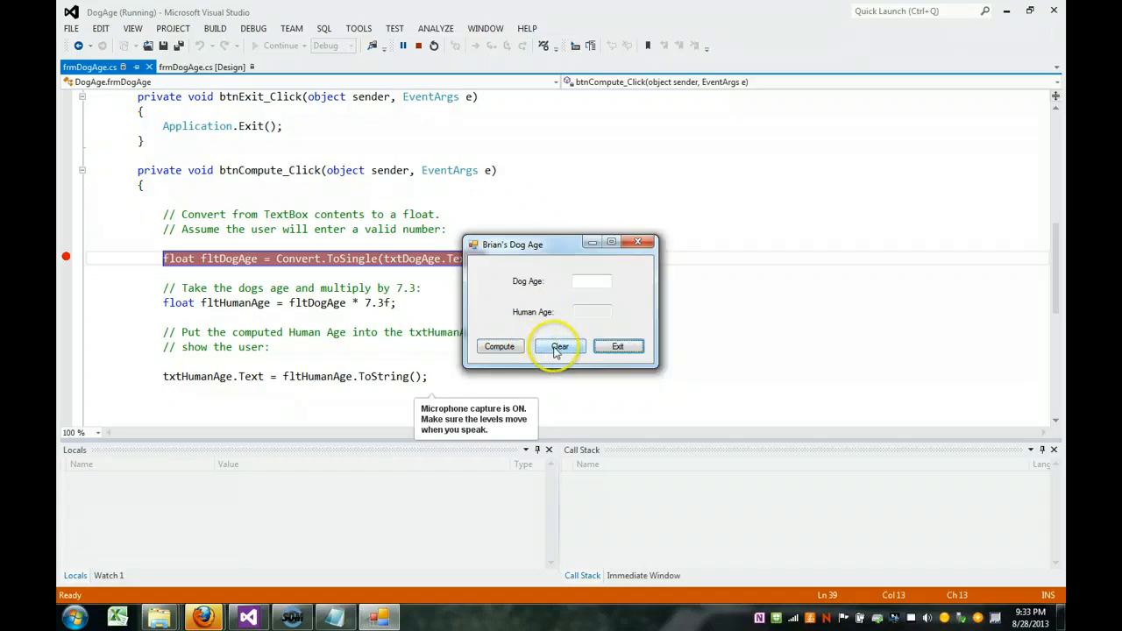
pyautogui.moveTo(617, 350)
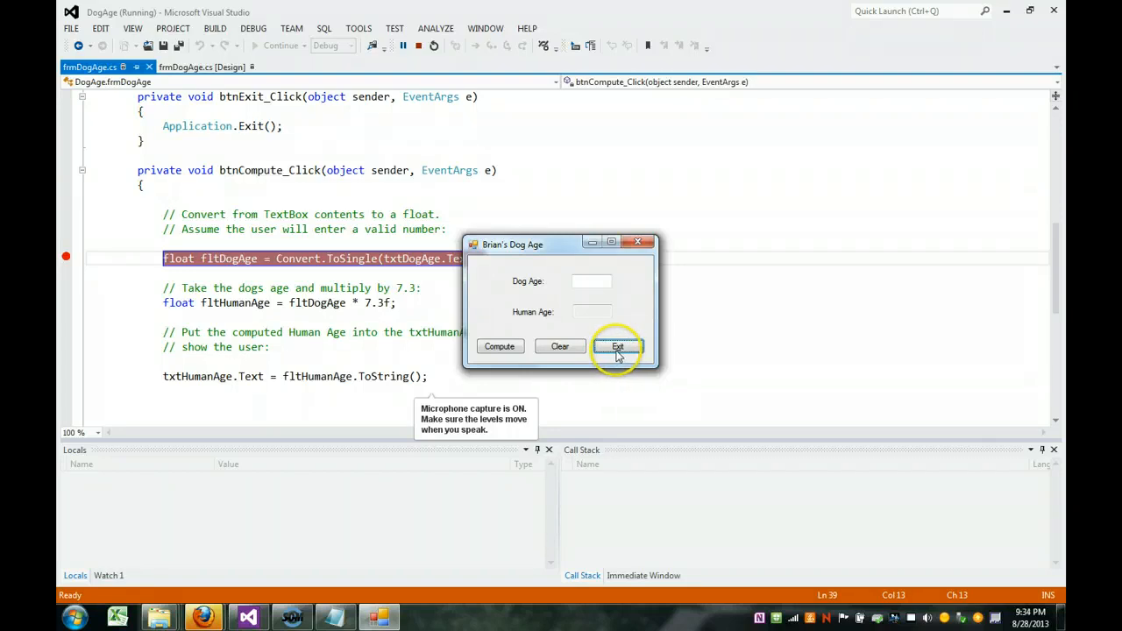
pyautogui.moveTo(566, 348)
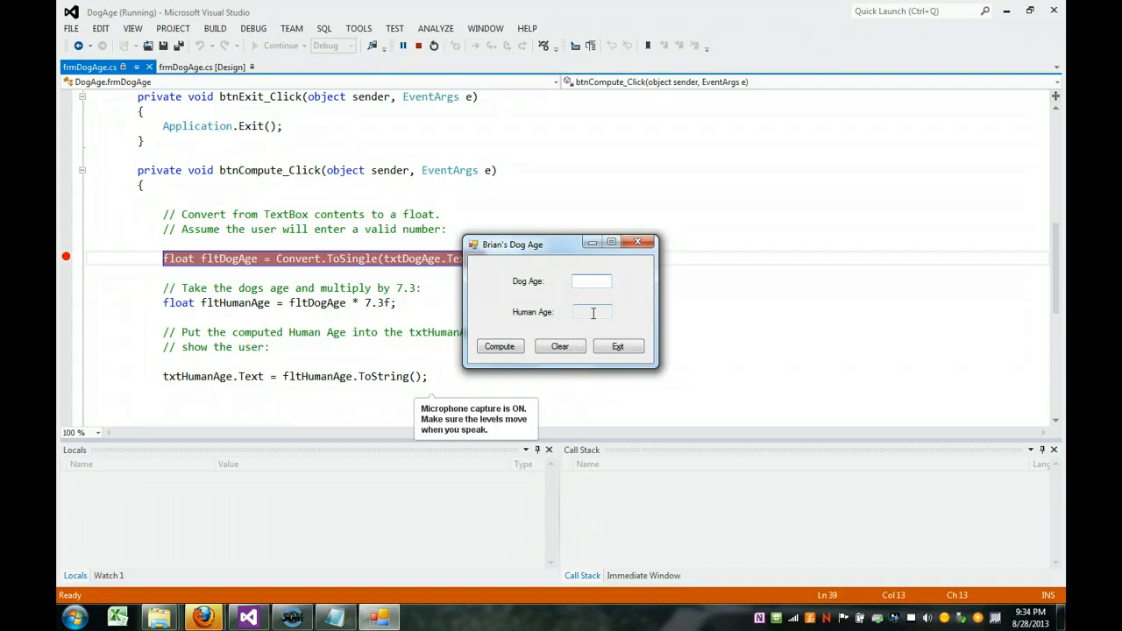
# Enter dog age 7 in the running app and compute, hitting the conversion-line breakpoint.
pyautogui.click(593, 280)
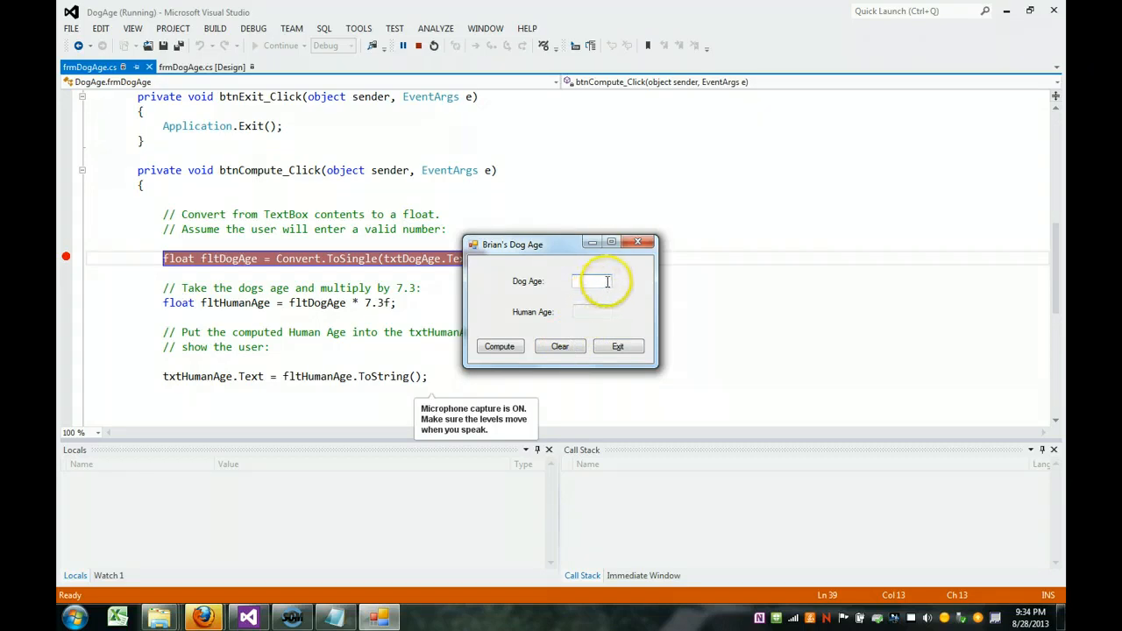
pyautogui.moveTo(659, 301)
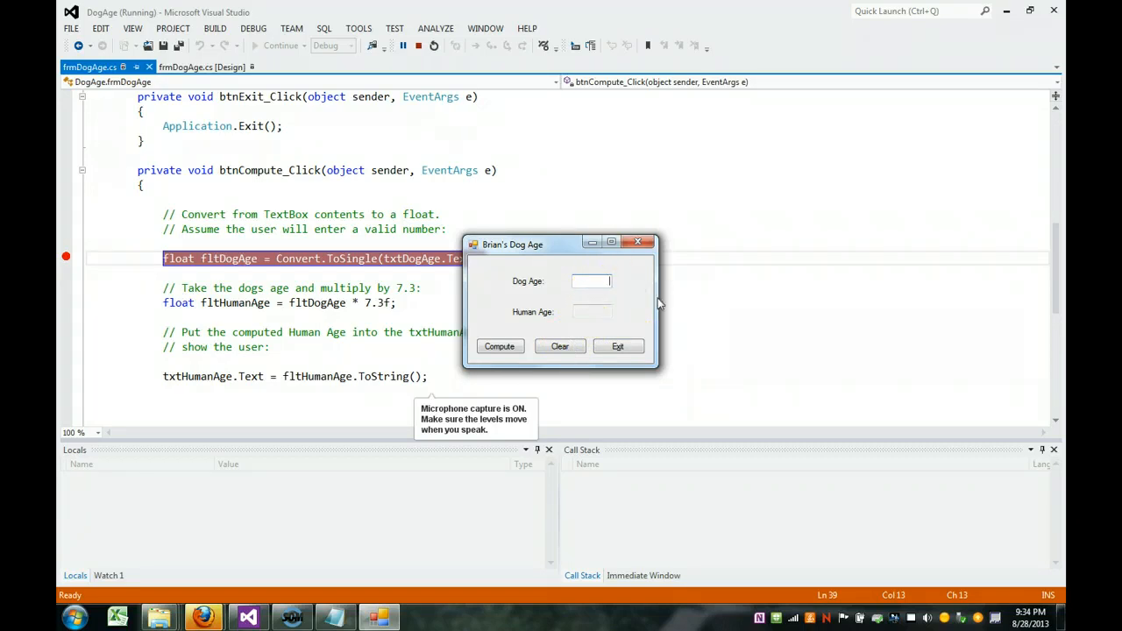
pyautogui.write('7')
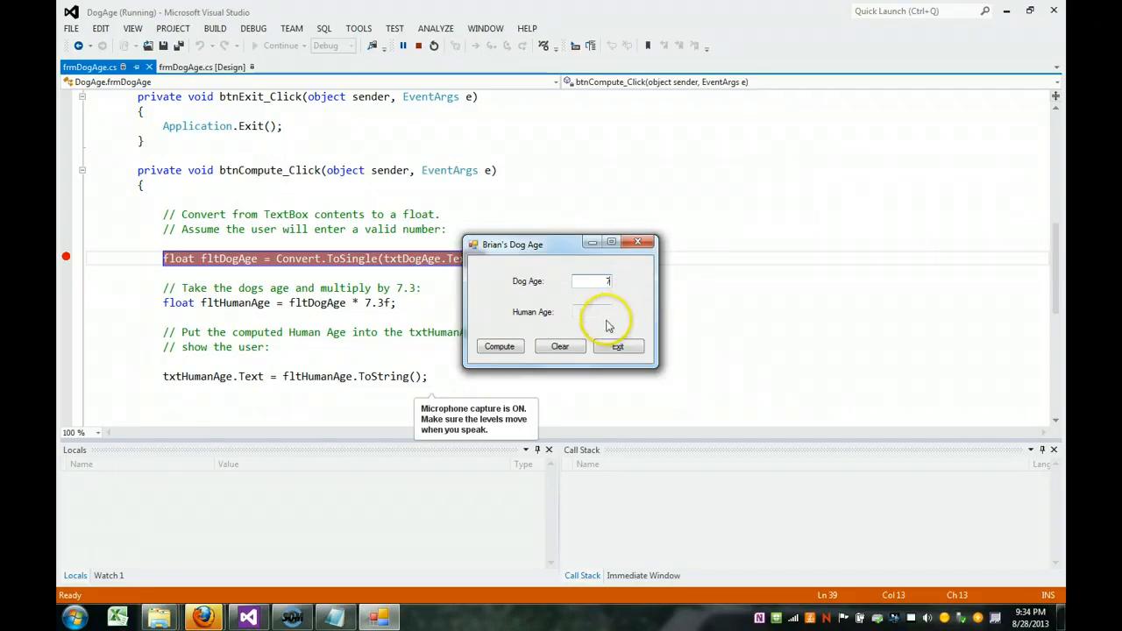
pyautogui.click(499, 347)
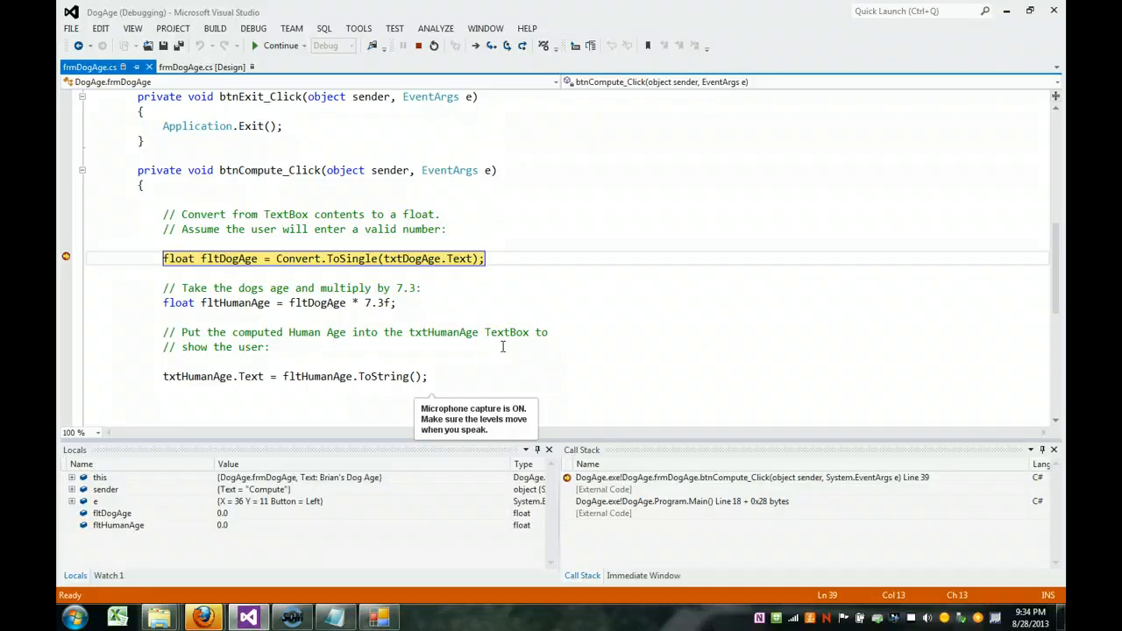
pyautogui.moveTo(438, 331)
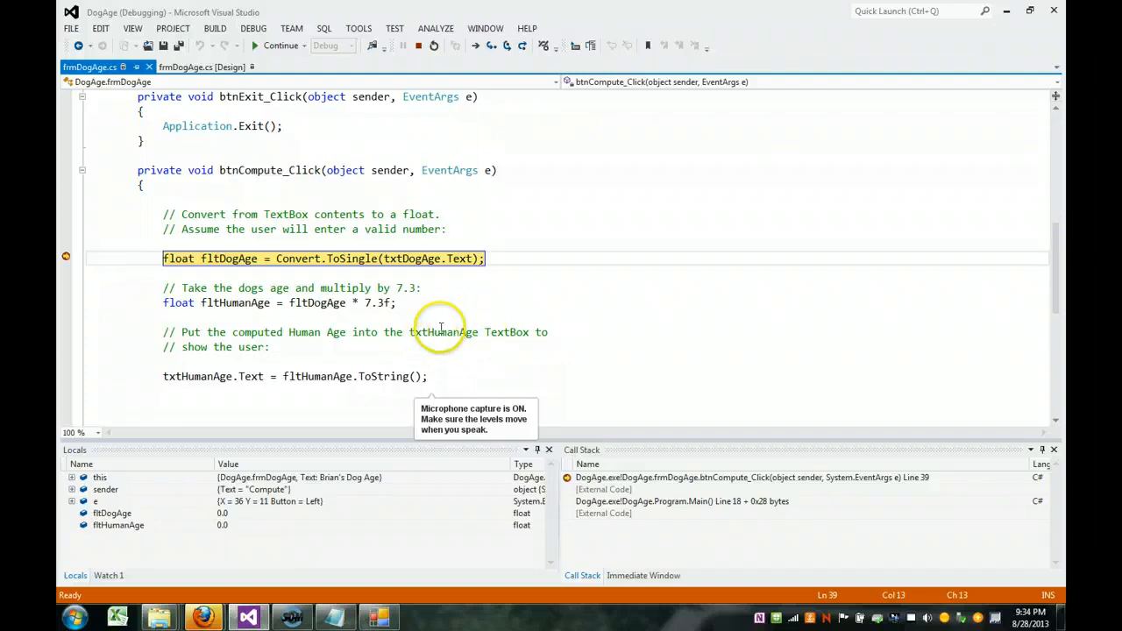
pyautogui.moveTo(421, 259)
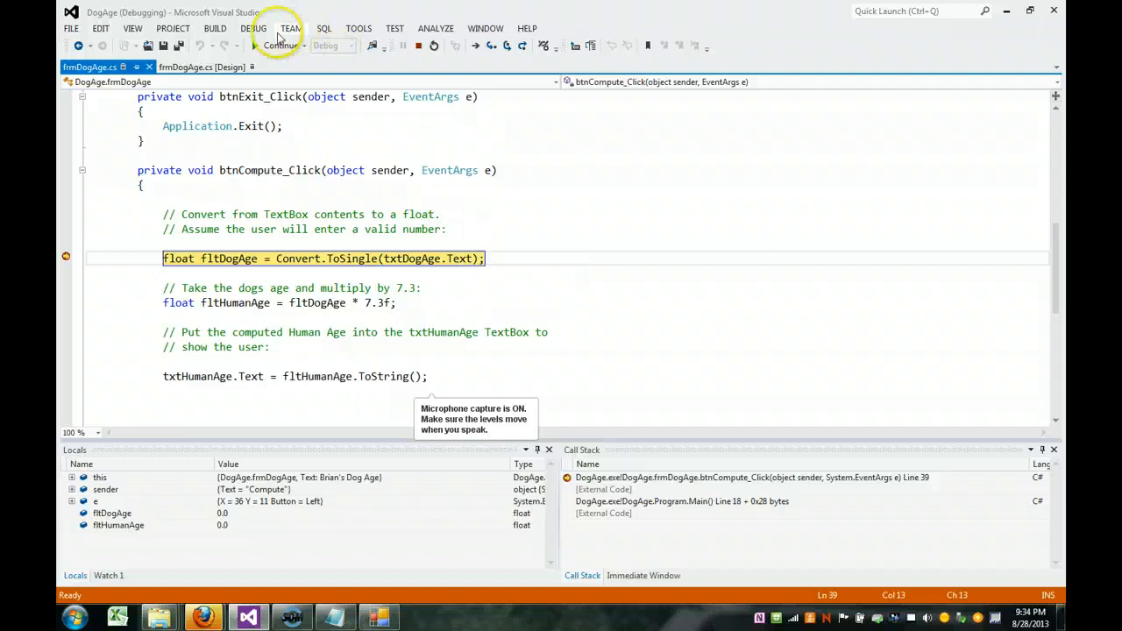
# Step through the compute handler, seeing fltDogAge 7.0 give fltHumanAge 51.1.
pyautogui.click(256, 28)
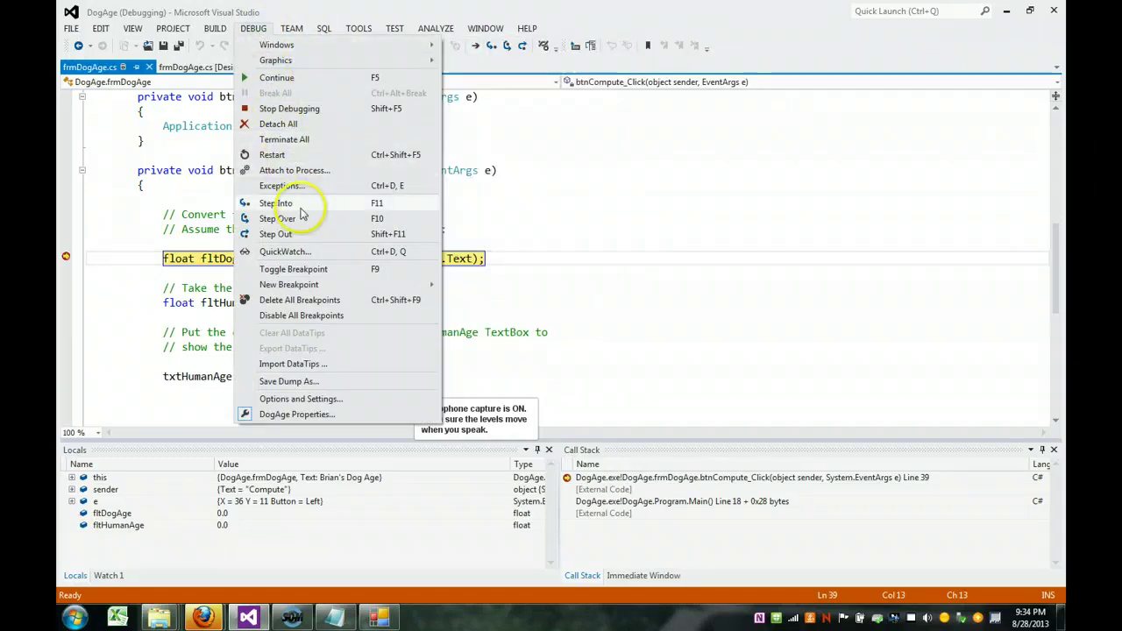
pyautogui.moveTo(466, 279)
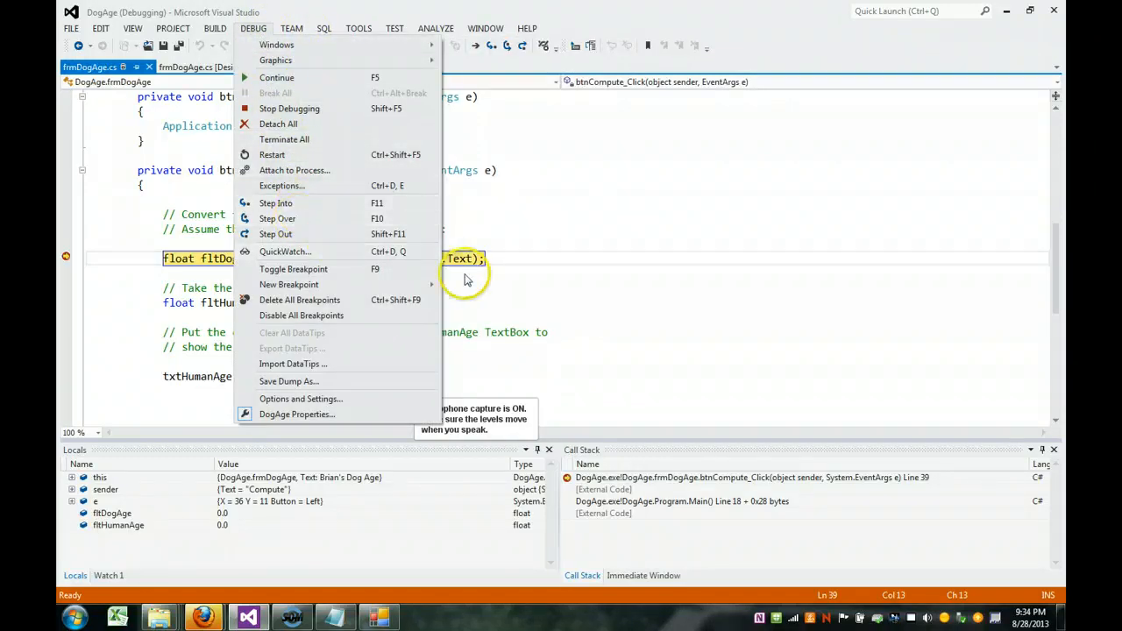
pyautogui.click(509, 258)
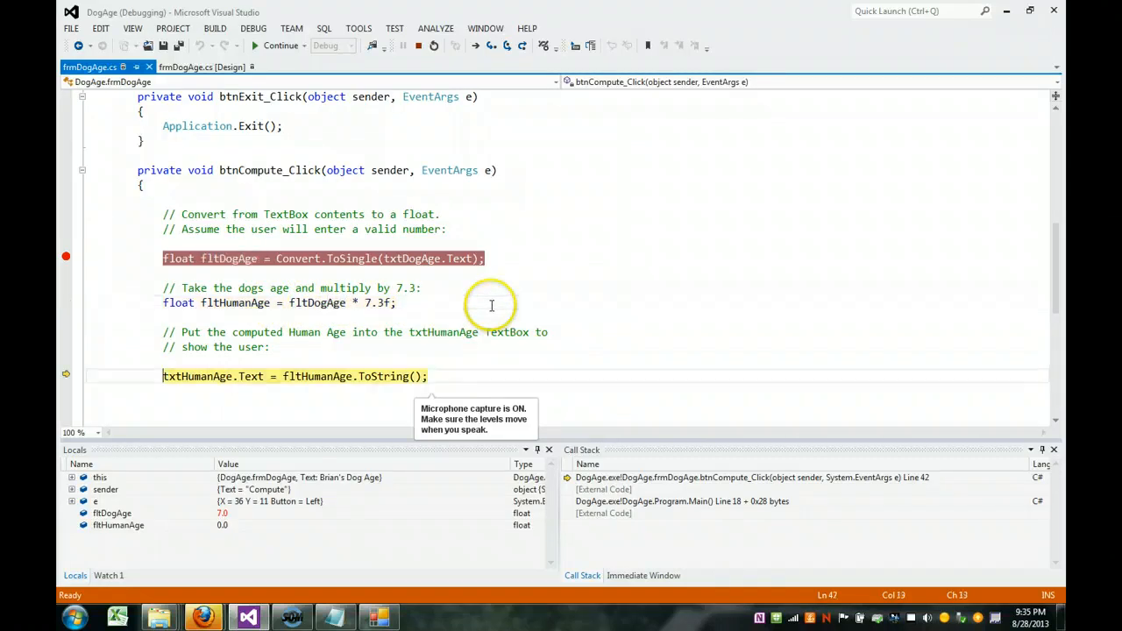
pyautogui.press('F10')
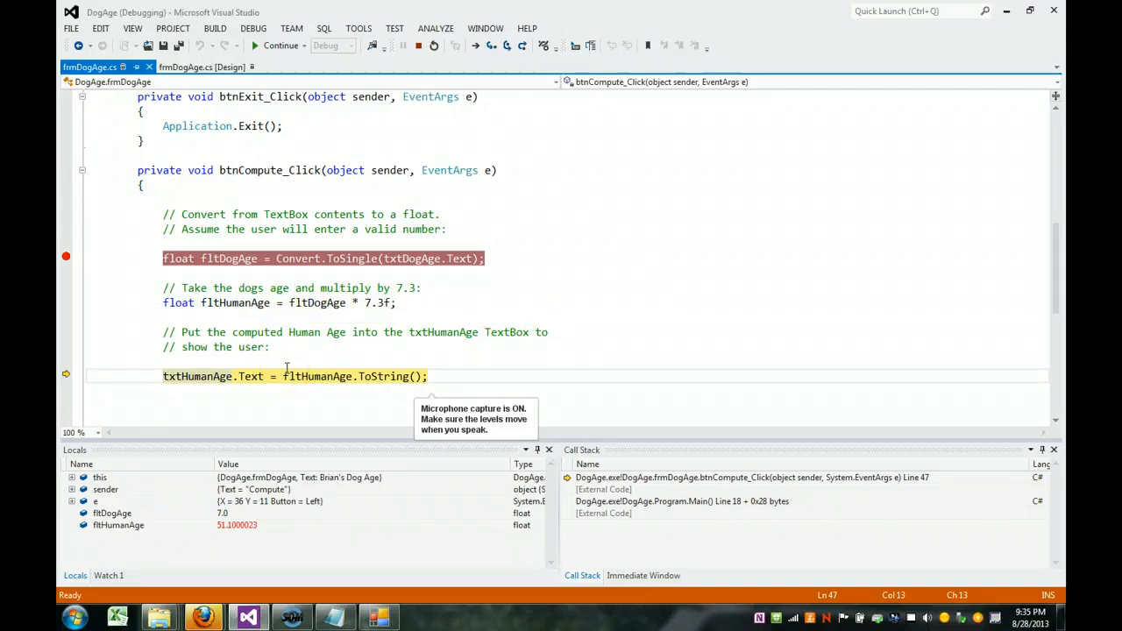
pyautogui.moveTo(235, 301)
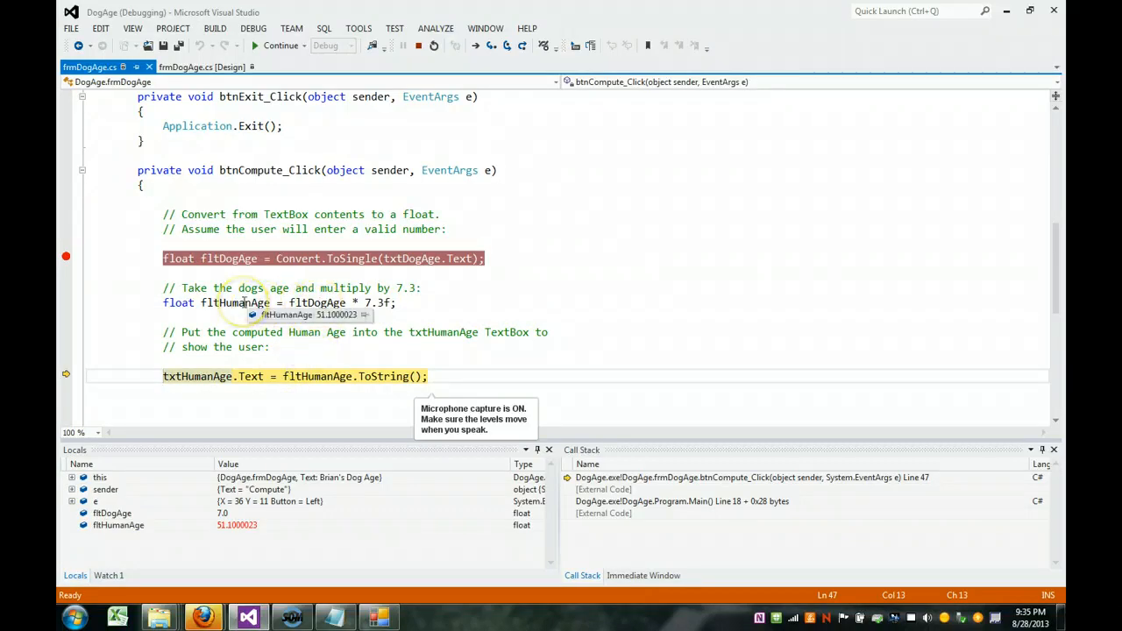
pyautogui.moveTo(312, 364)
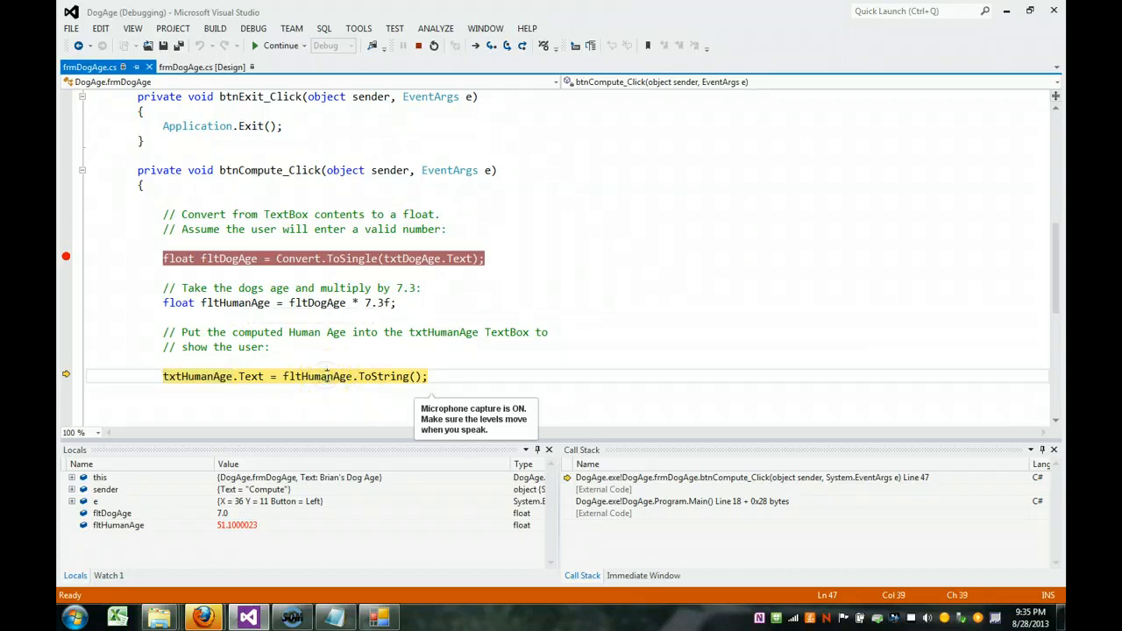
pyautogui.moveTo(317, 375)
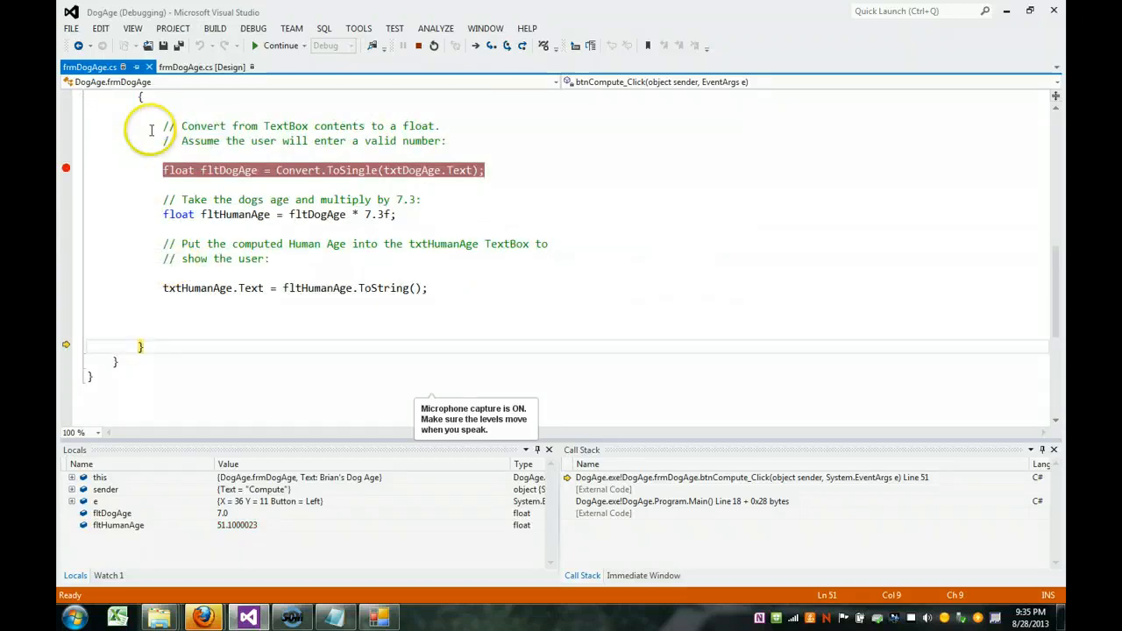
pyautogui.moveTo(142, 305)
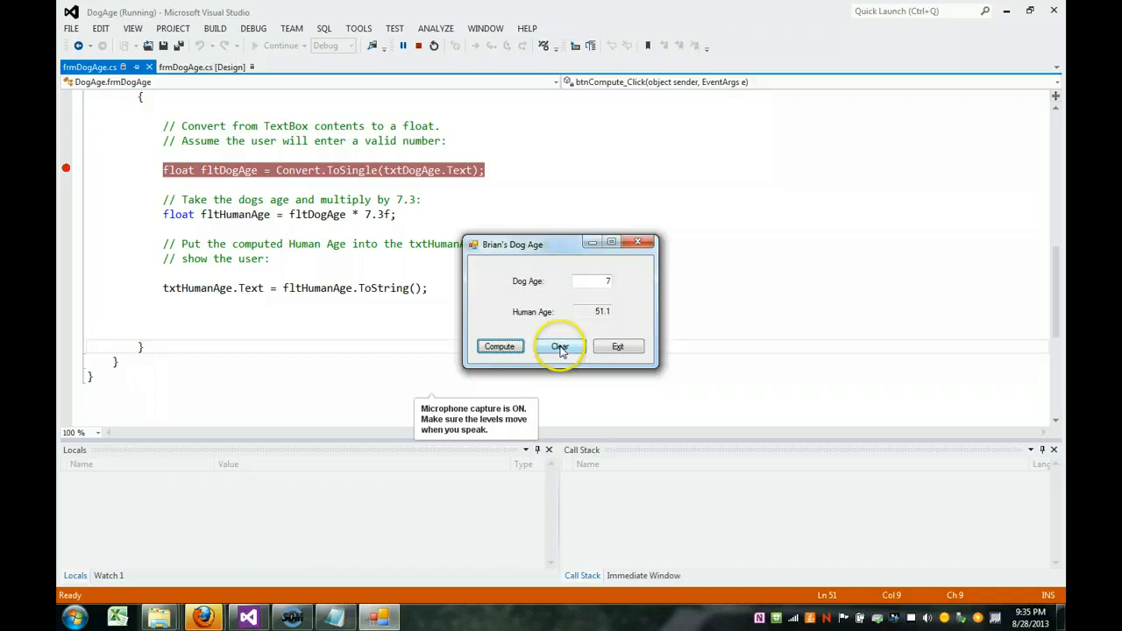
# Clear the form and continue past the btnClear_Click breakpoint so both fields empty.
pyautogui.click(559, 347)
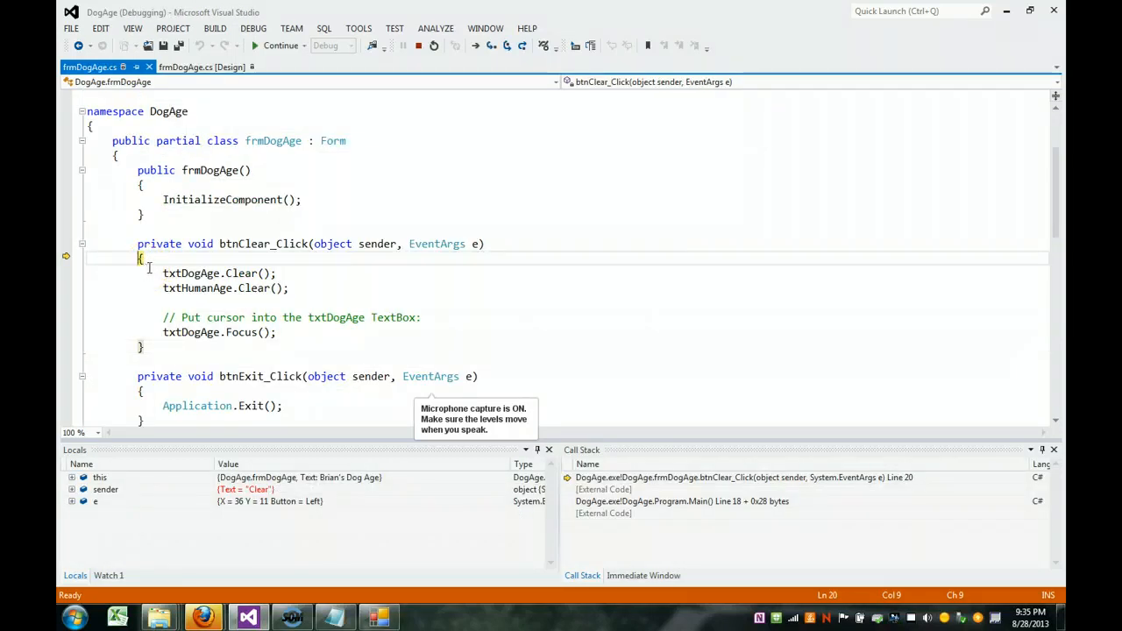
pyautogui.click(252, 28)
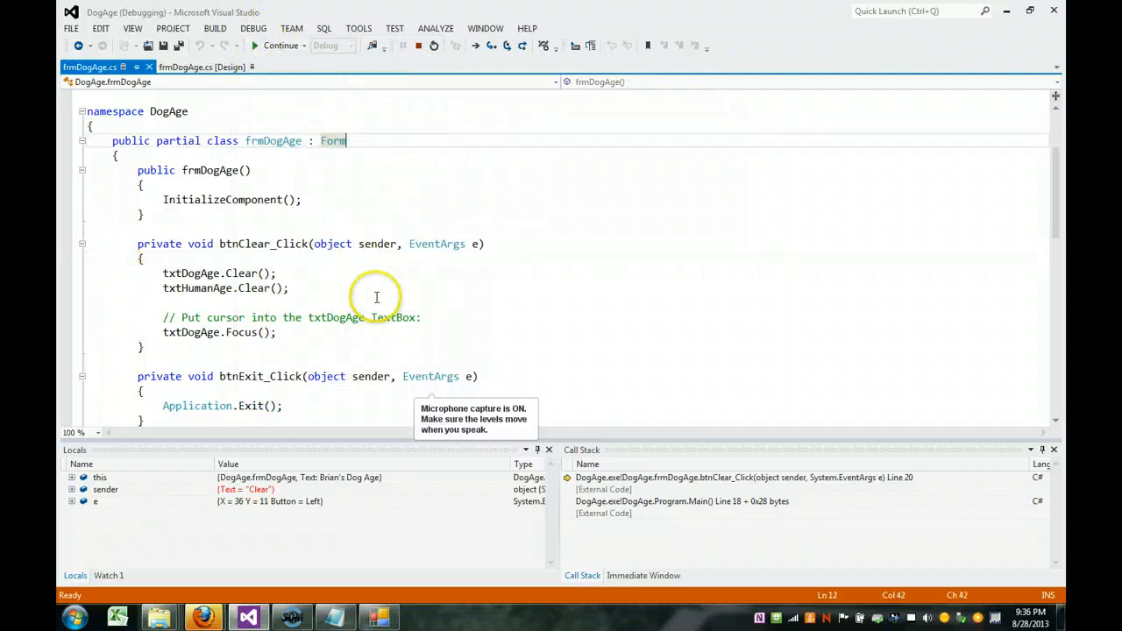
pyautogui.click(282, 46)
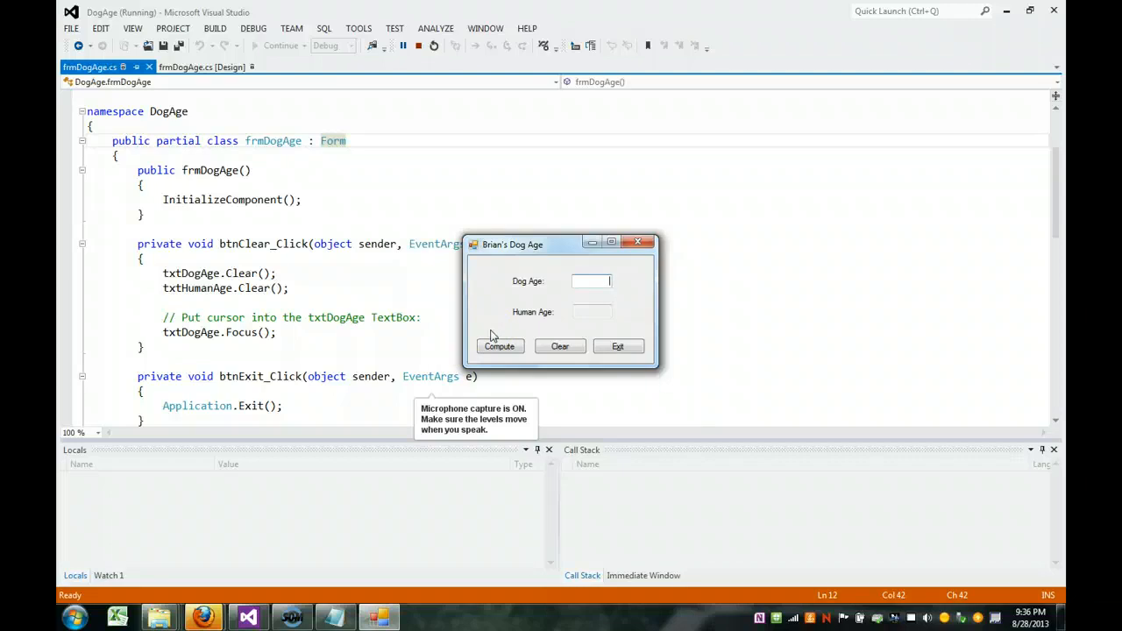
# Compute dog age 8, pausing in the handler where it gives human age 58.4.
pyautogui.write('8')
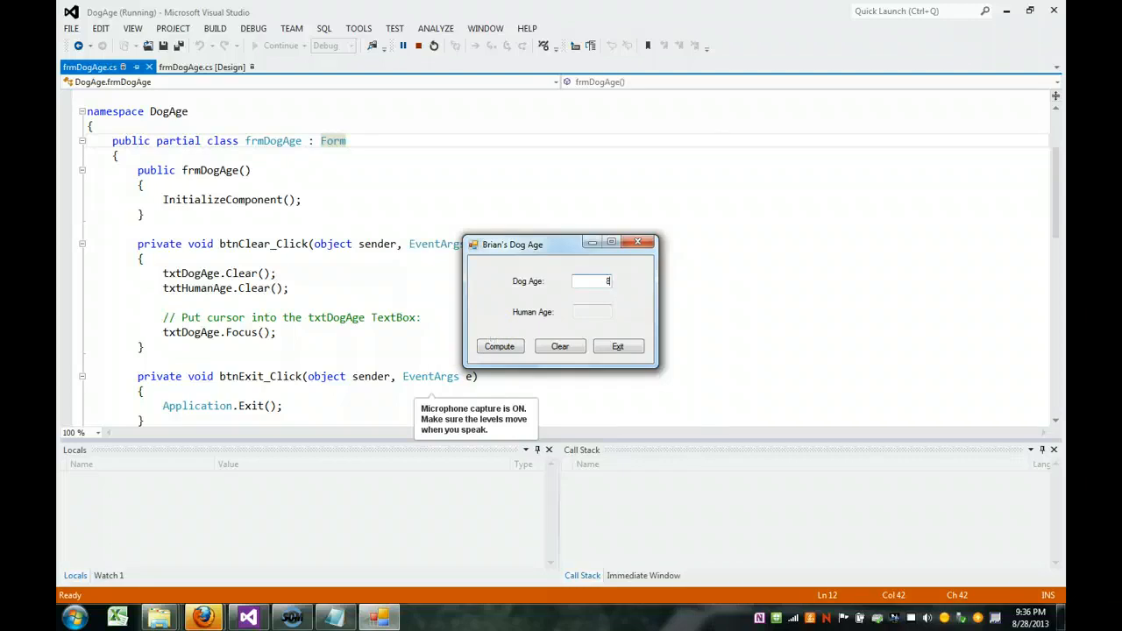
pyautogui.click(500, 348)
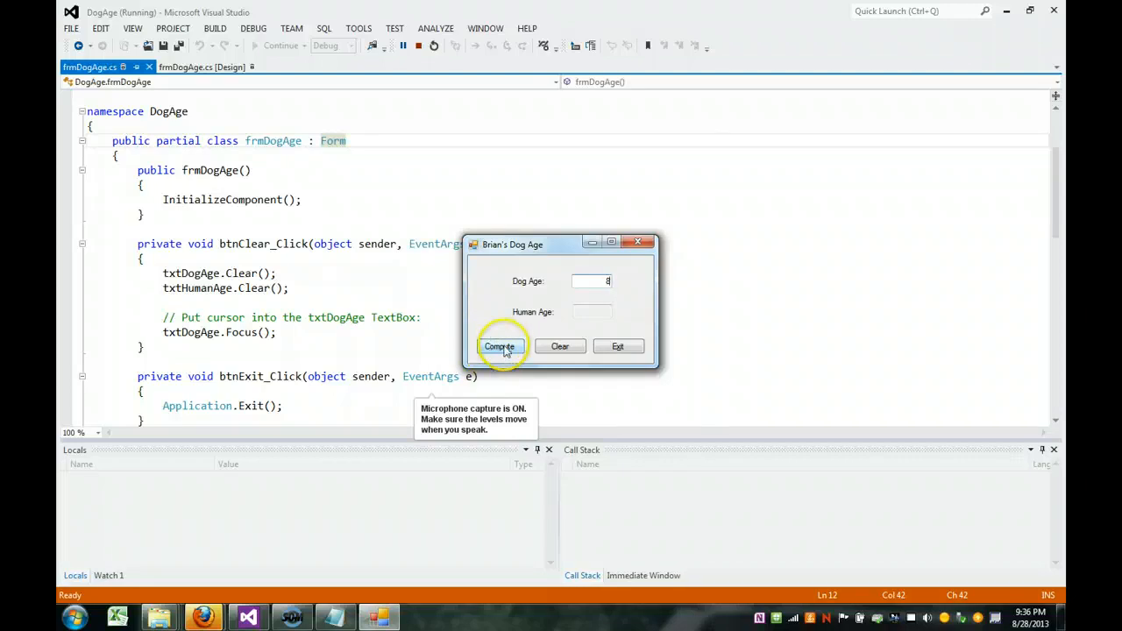
pyautogui.click(501, 347)
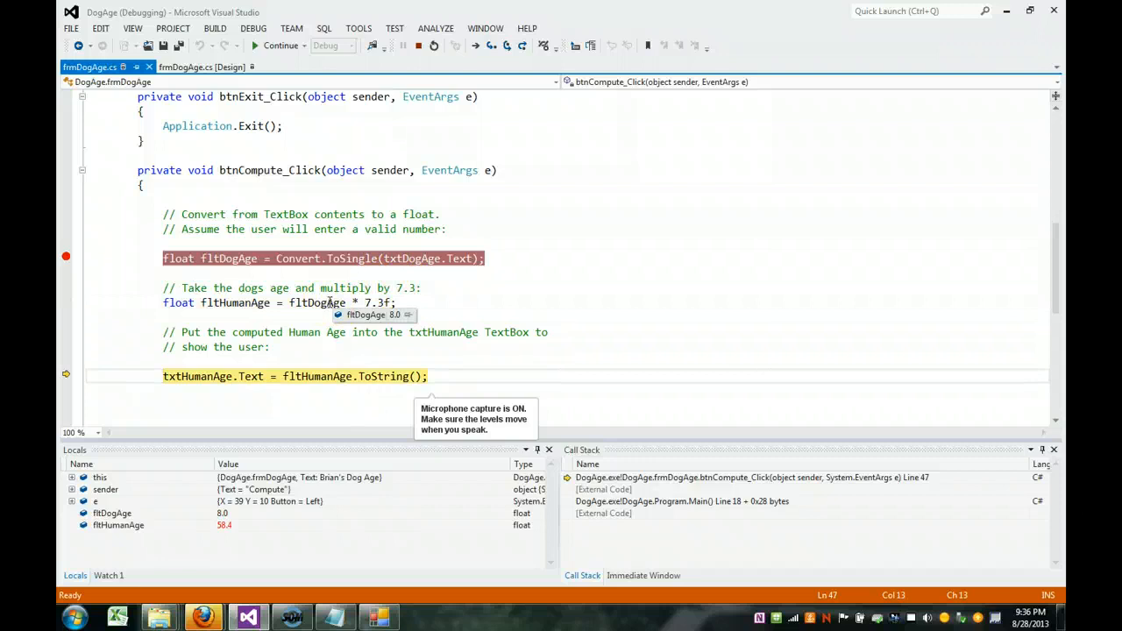
pyautogui.moveTo(249, 301)
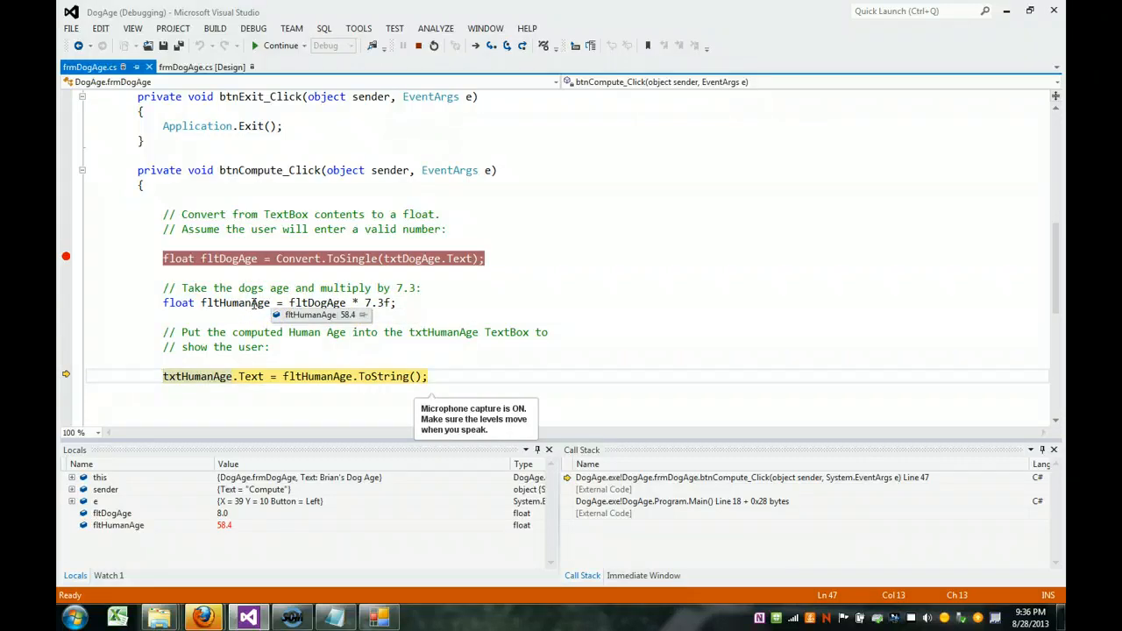
pyautogui.moveTo(319, 375)
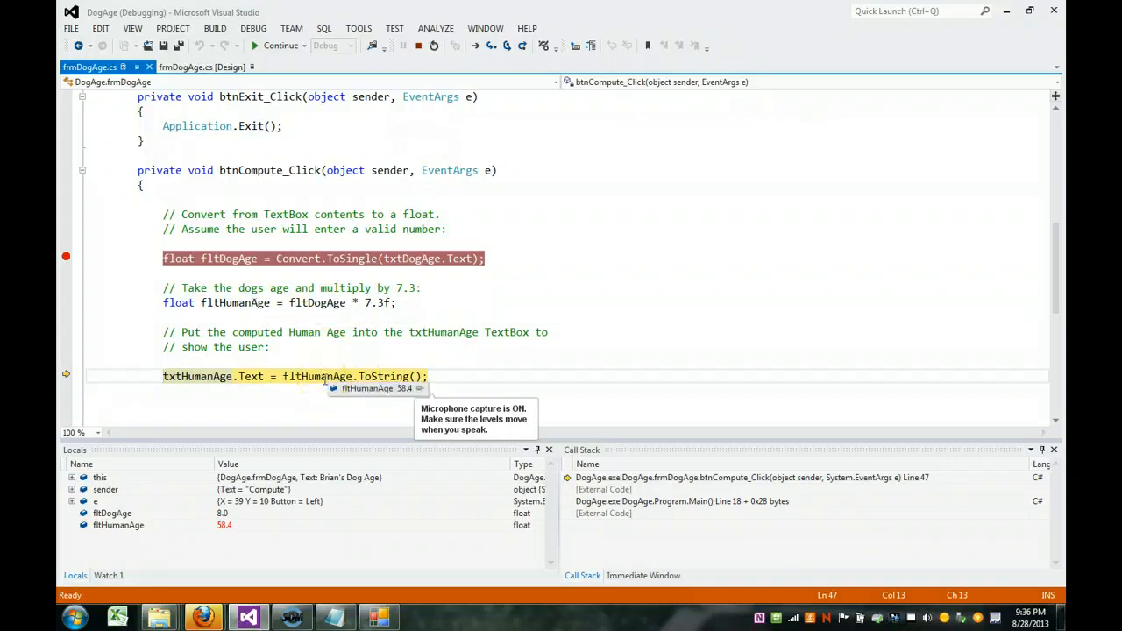
pyautogui.moveTo(377, 375)
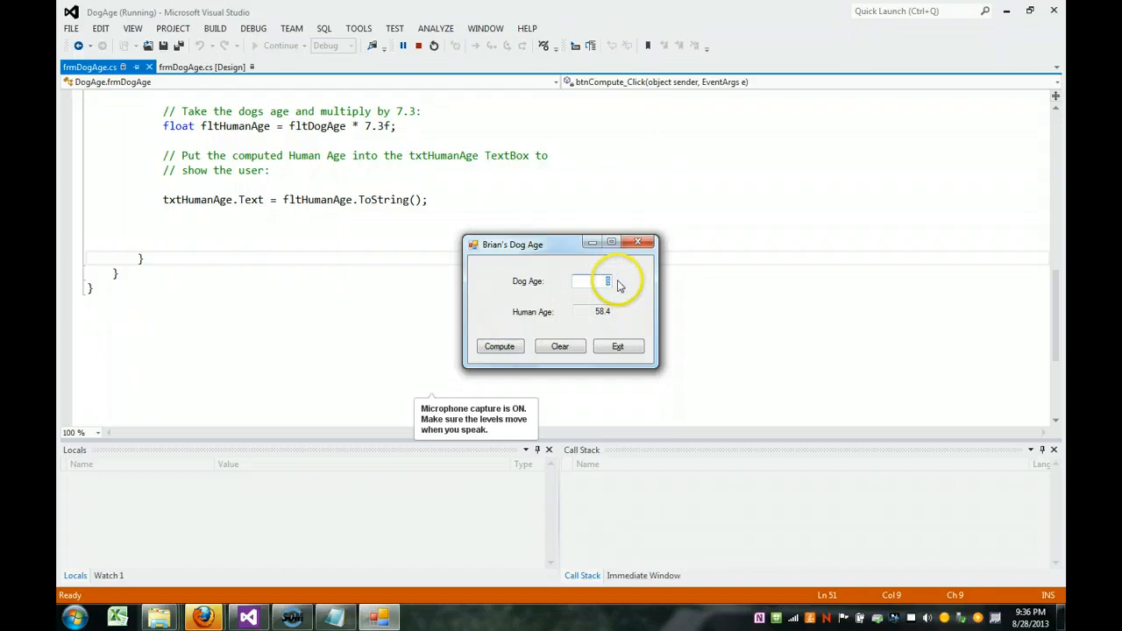
pyautogui.moveTo(501, 352)
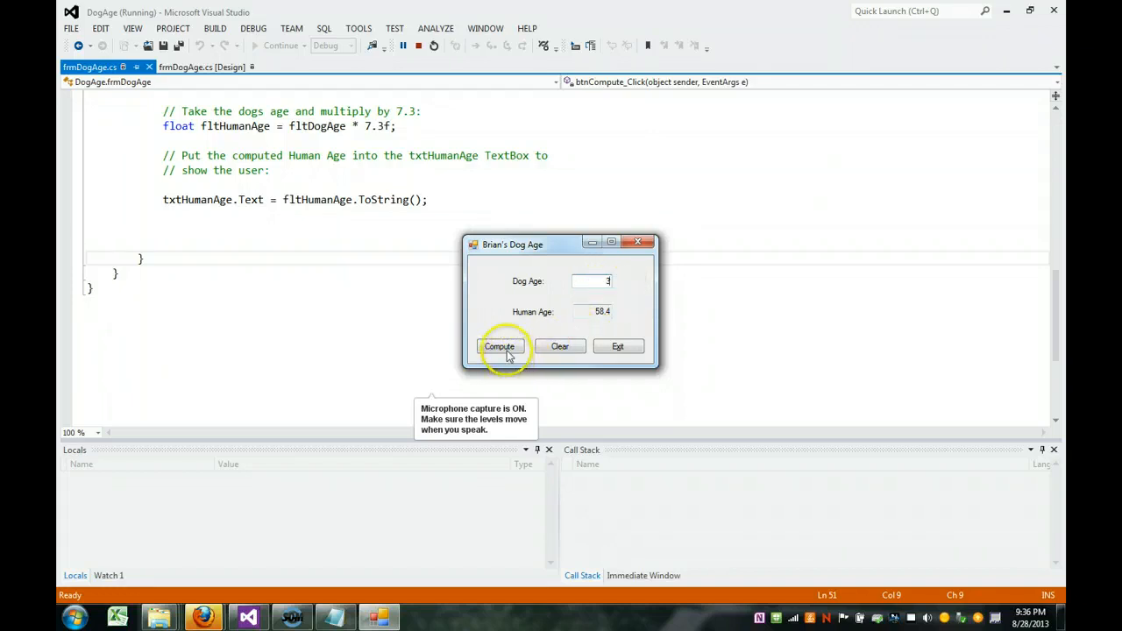
# Compute dog age 3 and, once paused, remove the breakpoint on the conversion line.
pyautogui.click(502, 347)
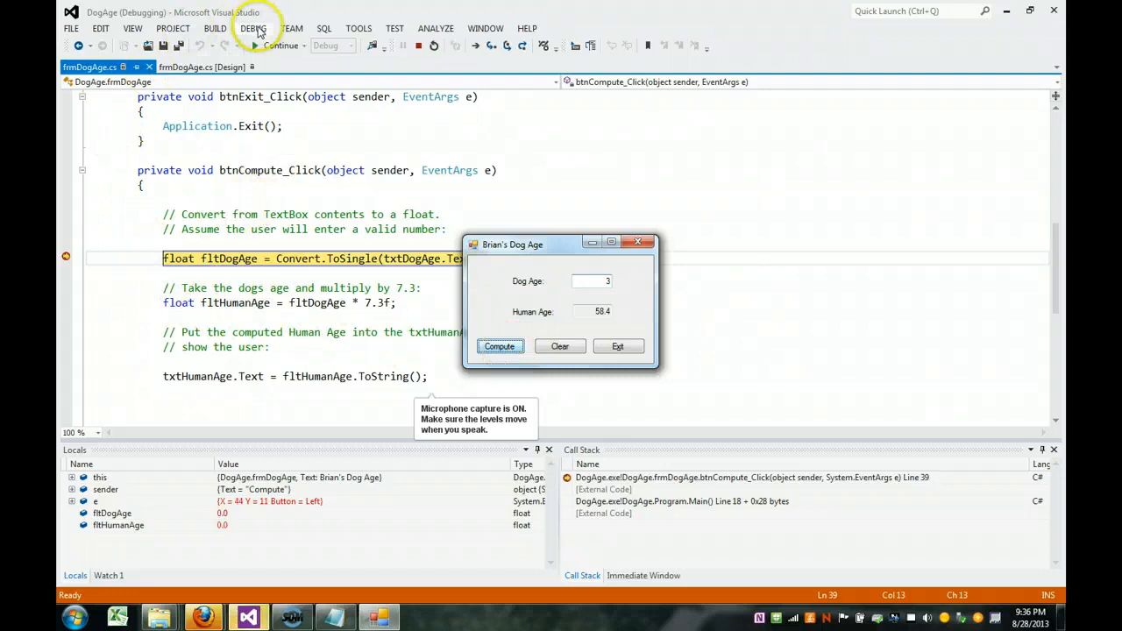
pyautogui.click(253, 28)
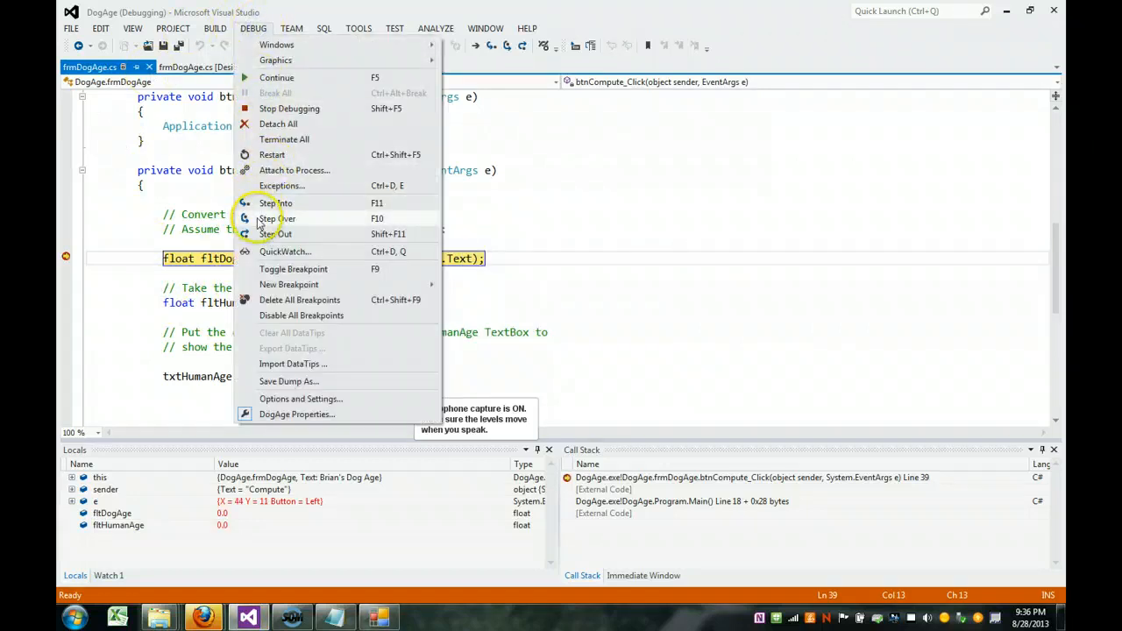
pyautogui.moveTo(280, 270)
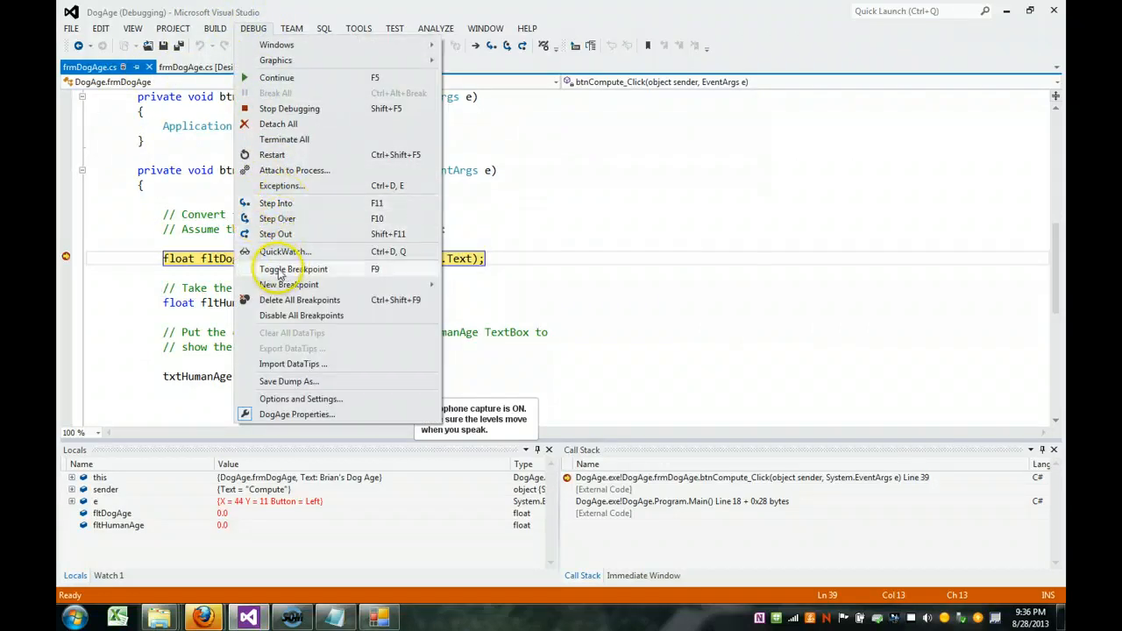
pyautogui.click(293, 270)
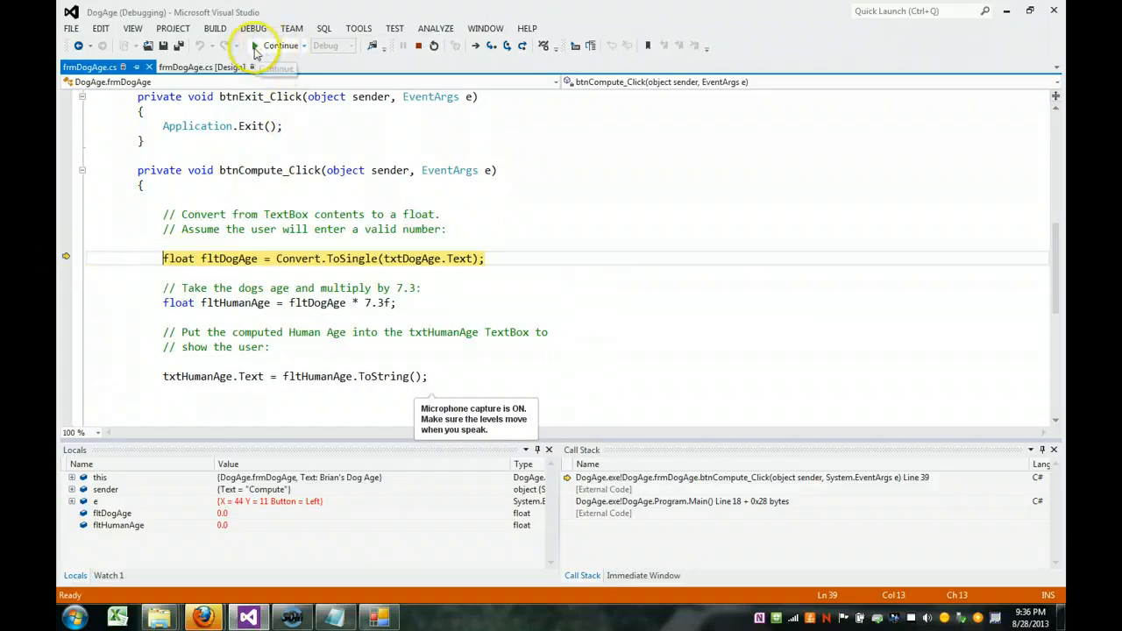
pyautogui.click(253, 28)
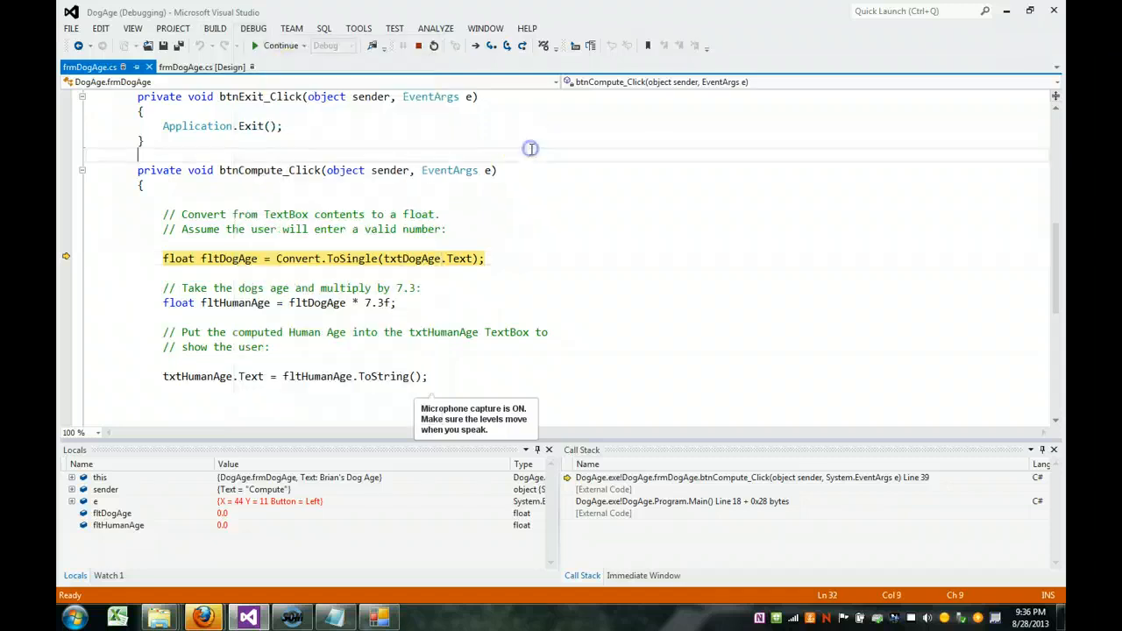
# Continue running freely, showing 21.9 for age 3, then compute 29.2 for dog age 4.
pyautogui.click(499, 347)
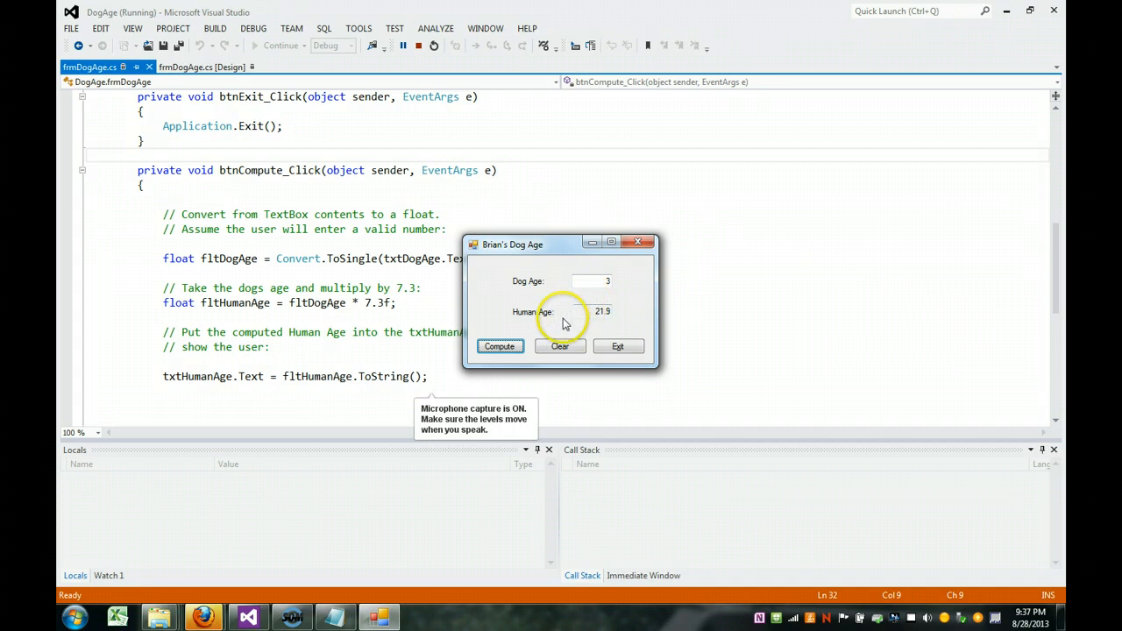
pyautogui.moveTo(561, 324)
pyautogui.write('4')
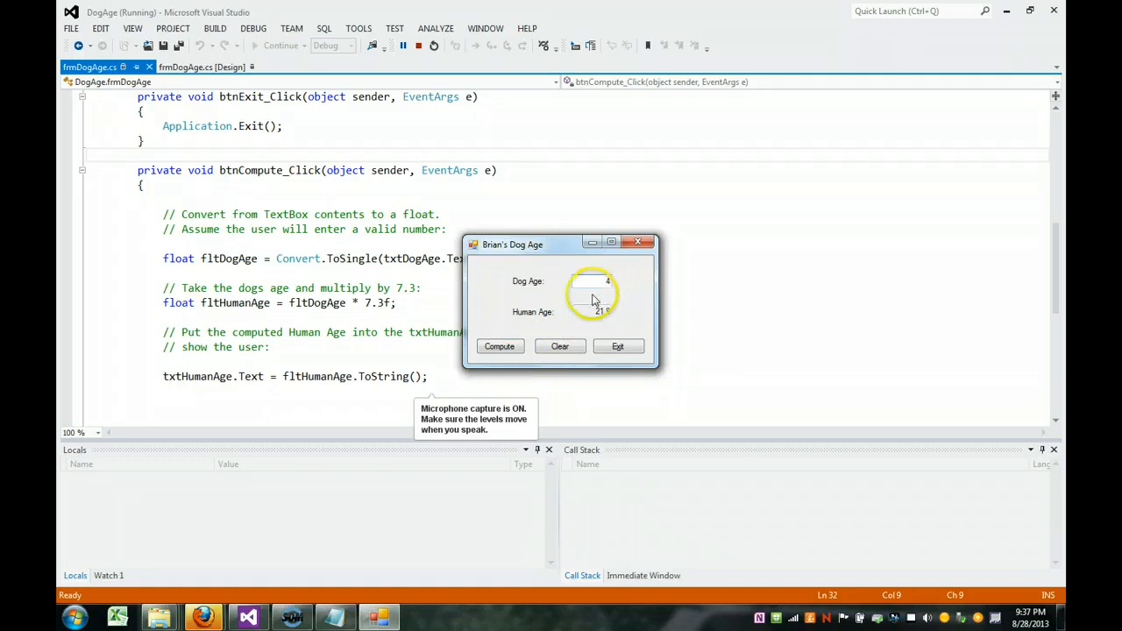
pyautogui.click(499, 347)
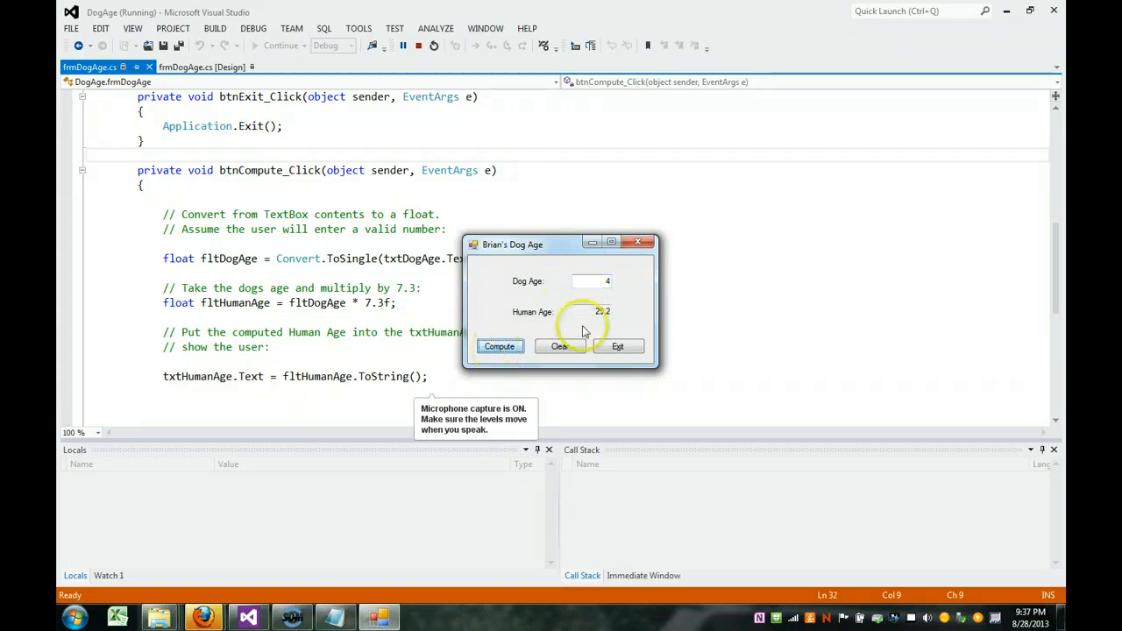